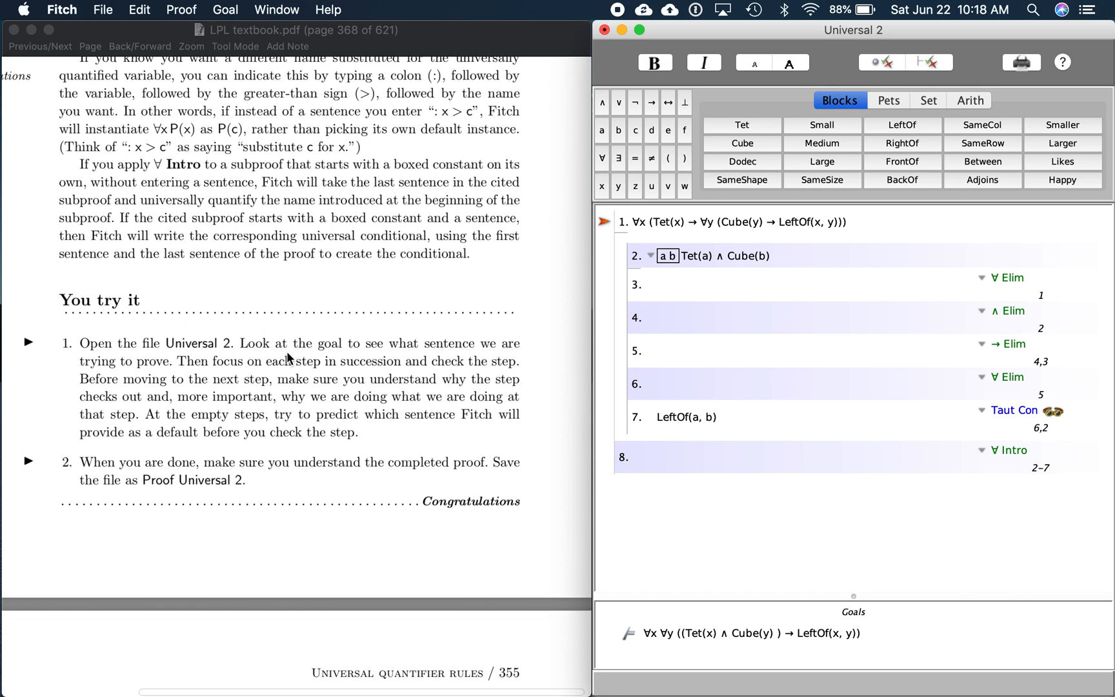
mouse_move(312, 375)
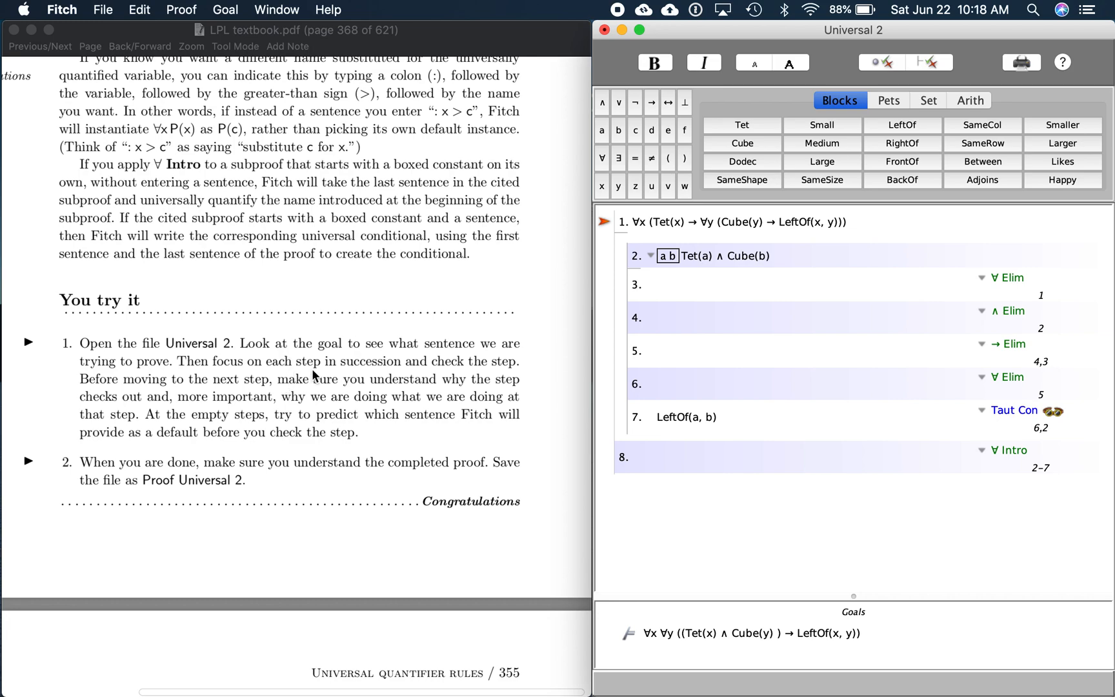
mouse_move(366, 329)
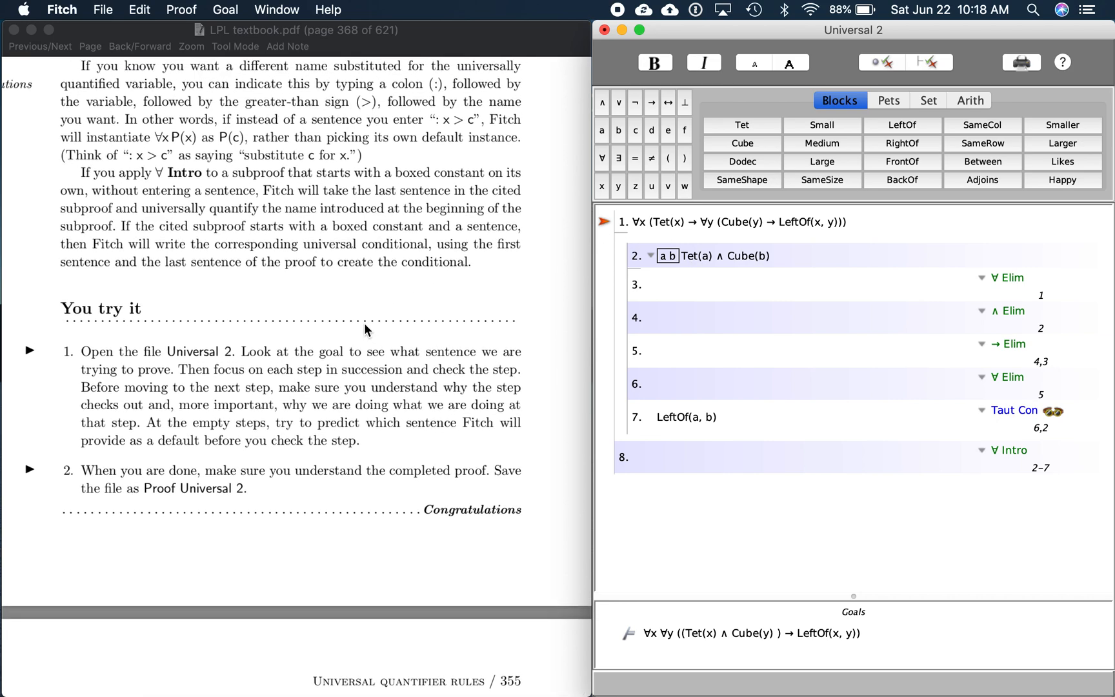
mouse_move(106, 370)
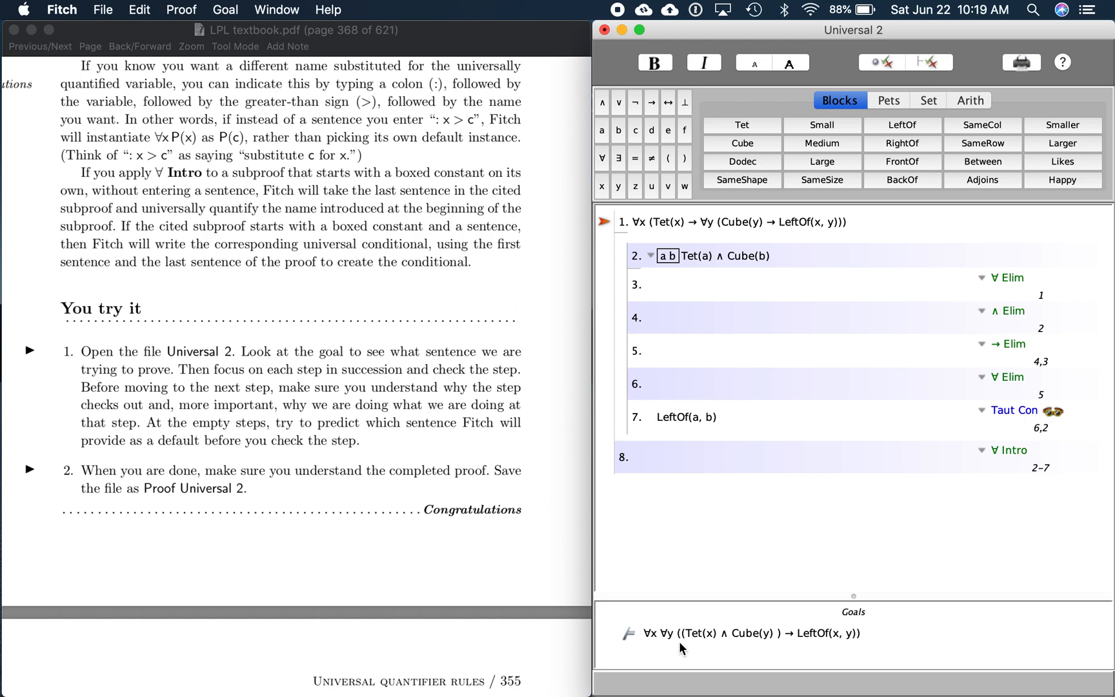
mouse_move(675, 650)
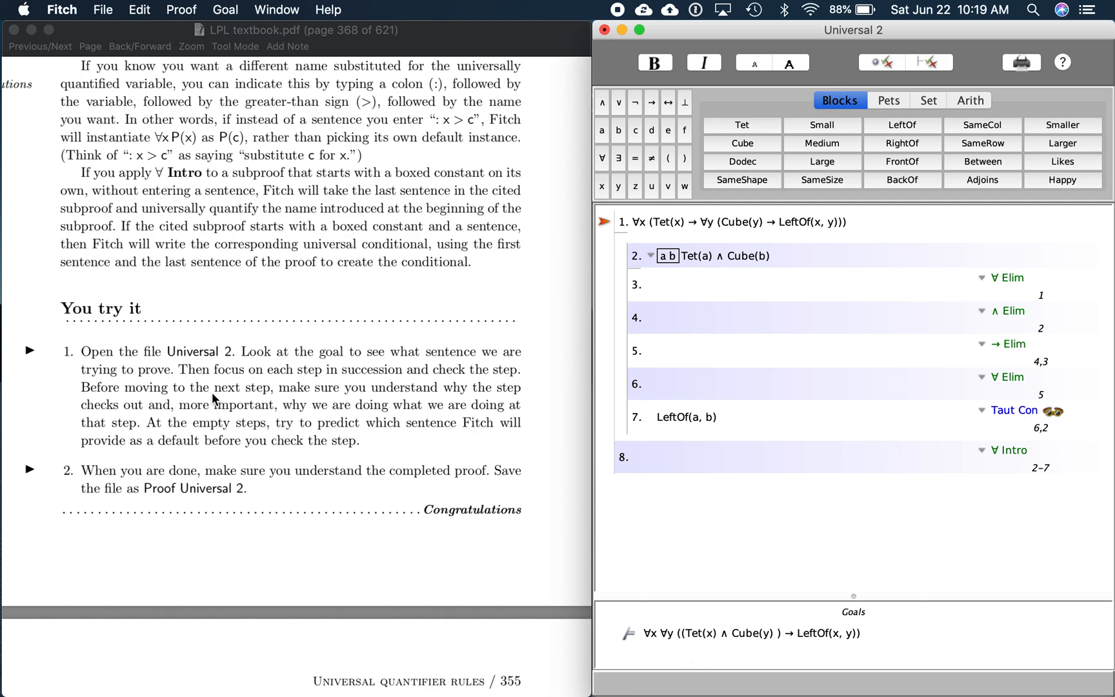
mouse_move(433, 391)
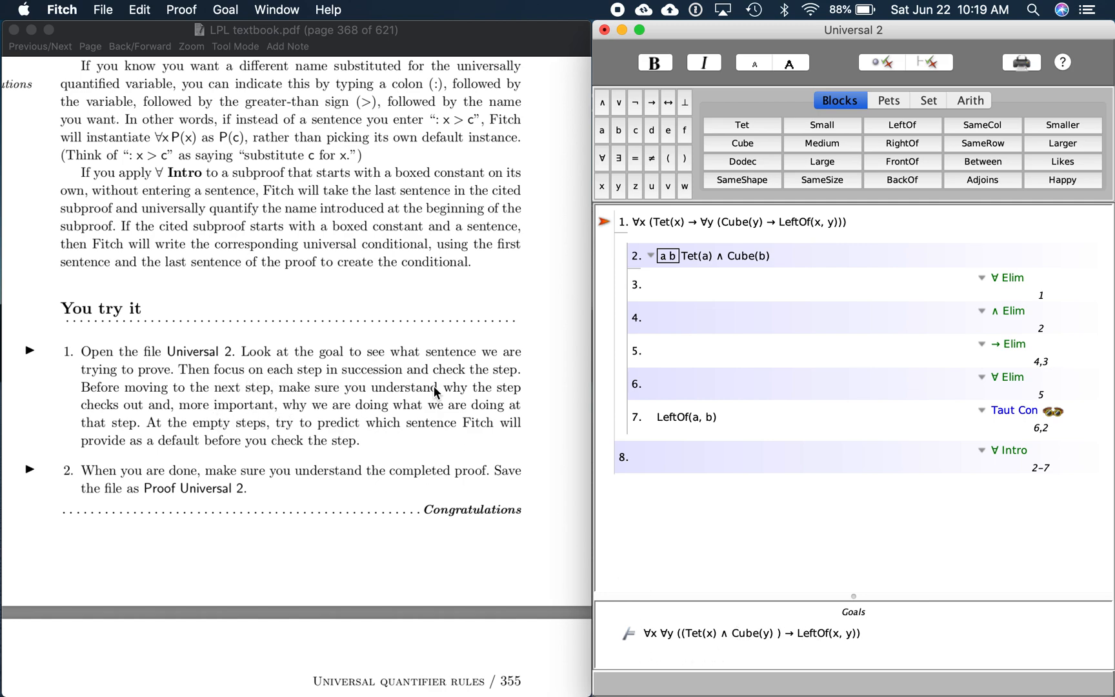
mouse_move(645, 655)
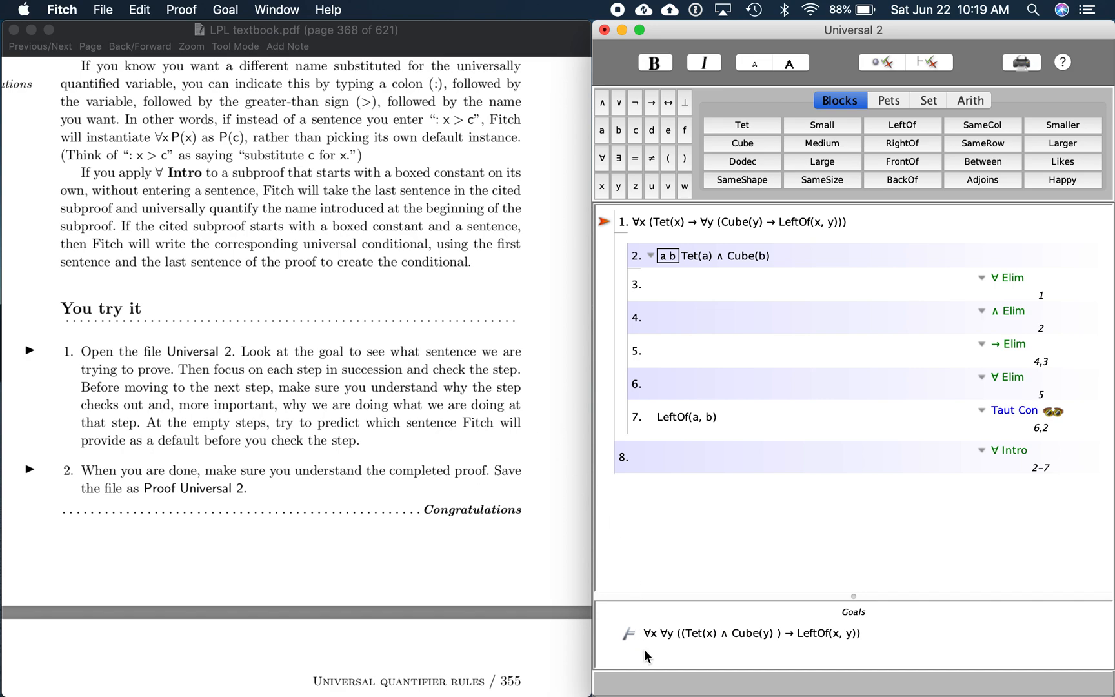
mouse_move(622, 284)
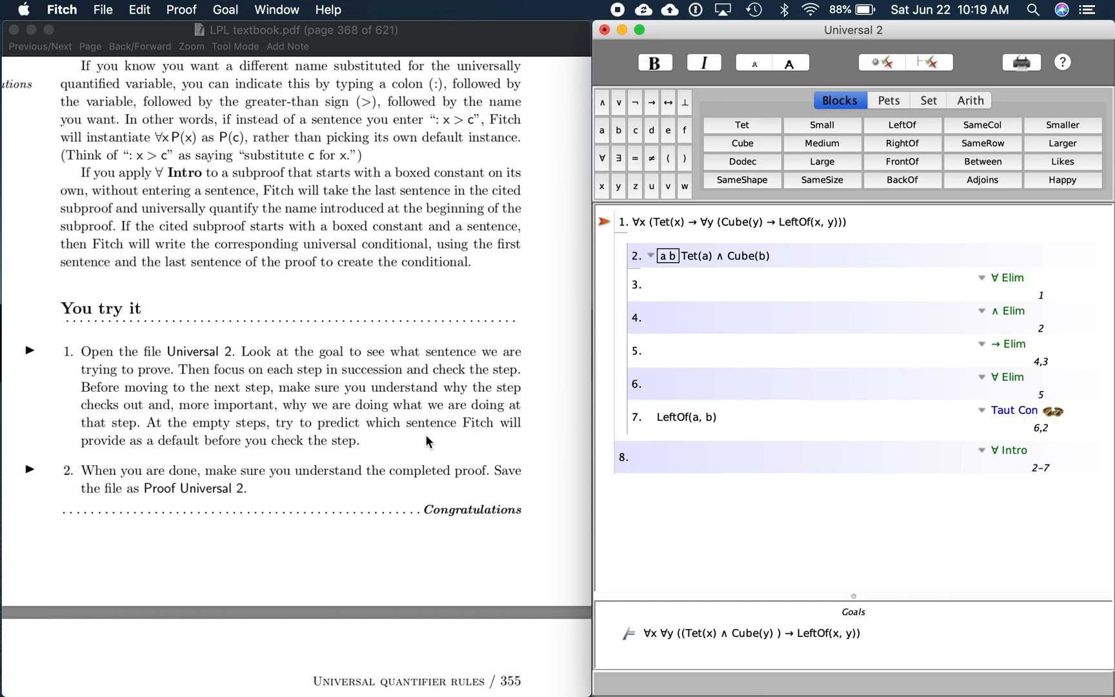
mouse_move(382, 455)
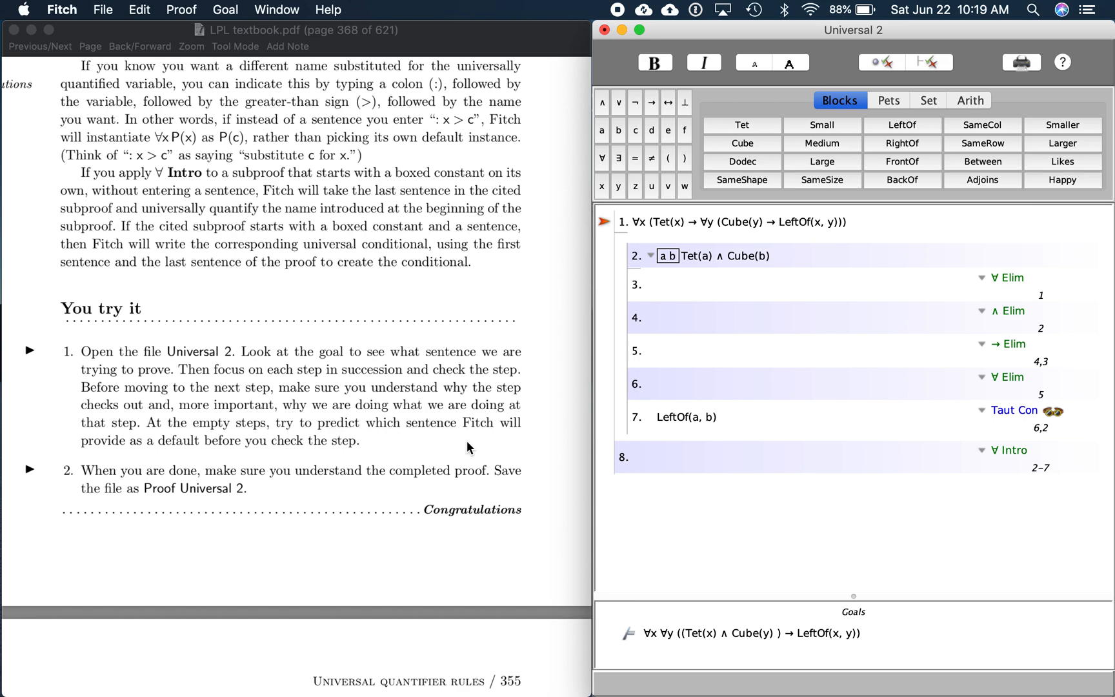
mouse_move(451, 447)
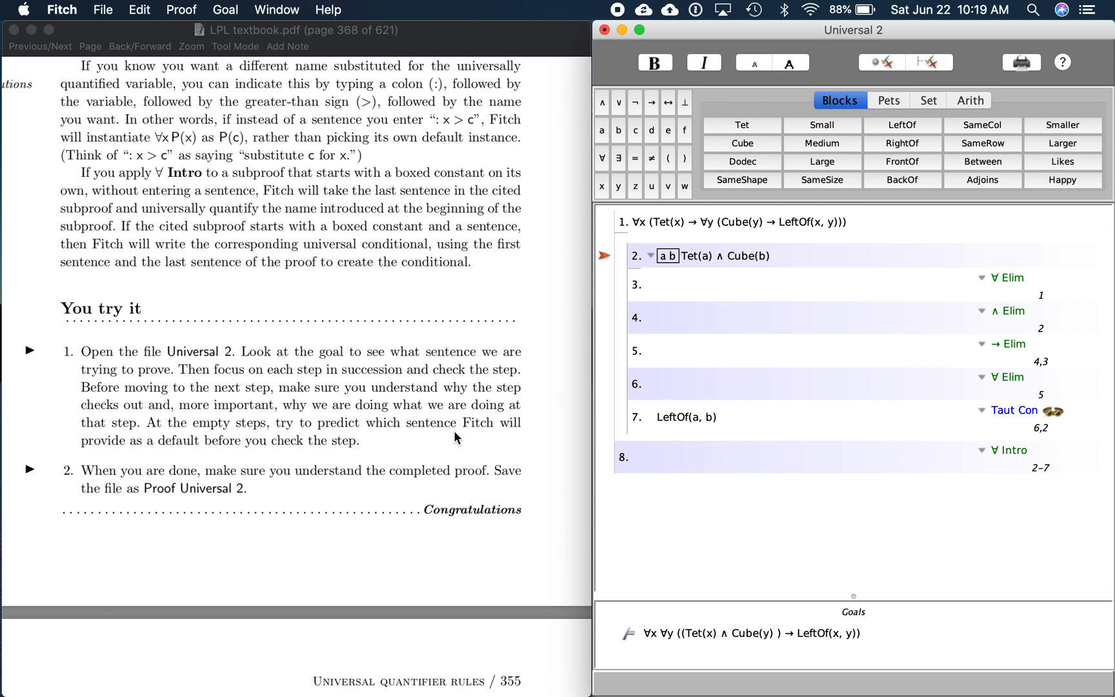
mouse_move(690, 281)
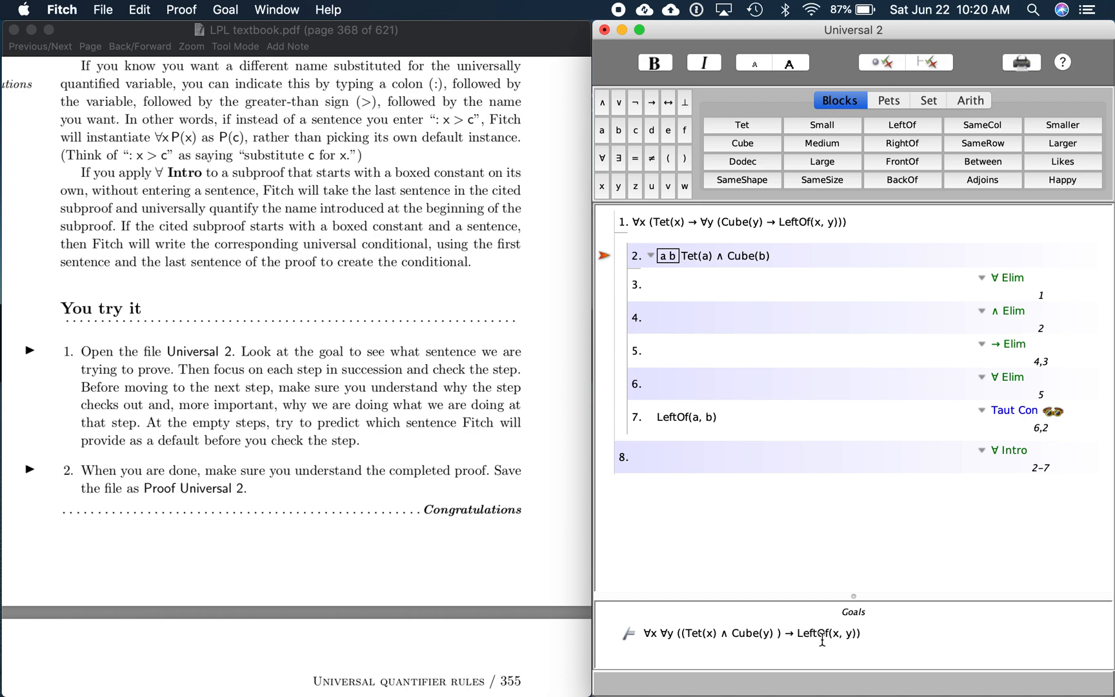
mouse_move(617, 420)
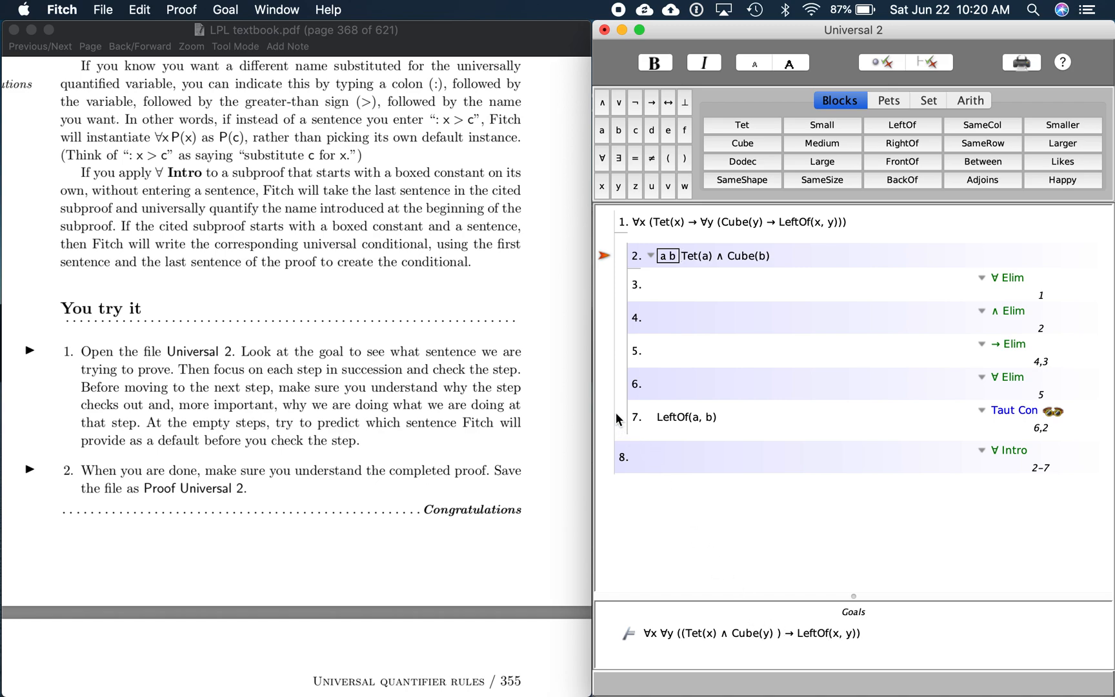
mouse_move(667, 277)
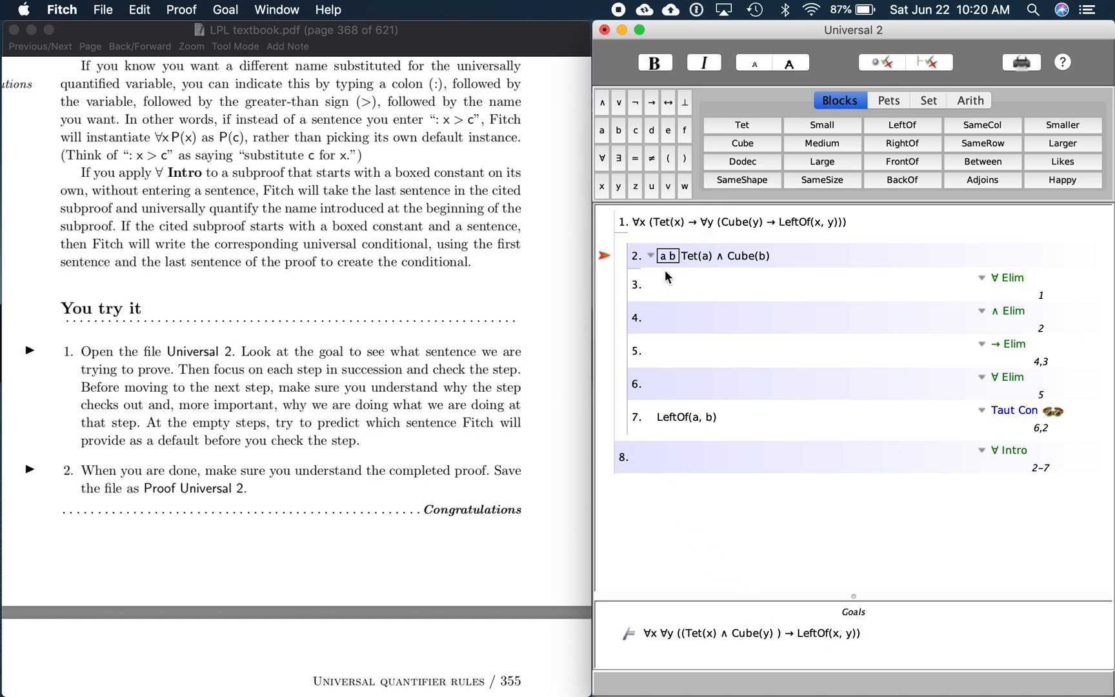
mouse_move(702, 277)
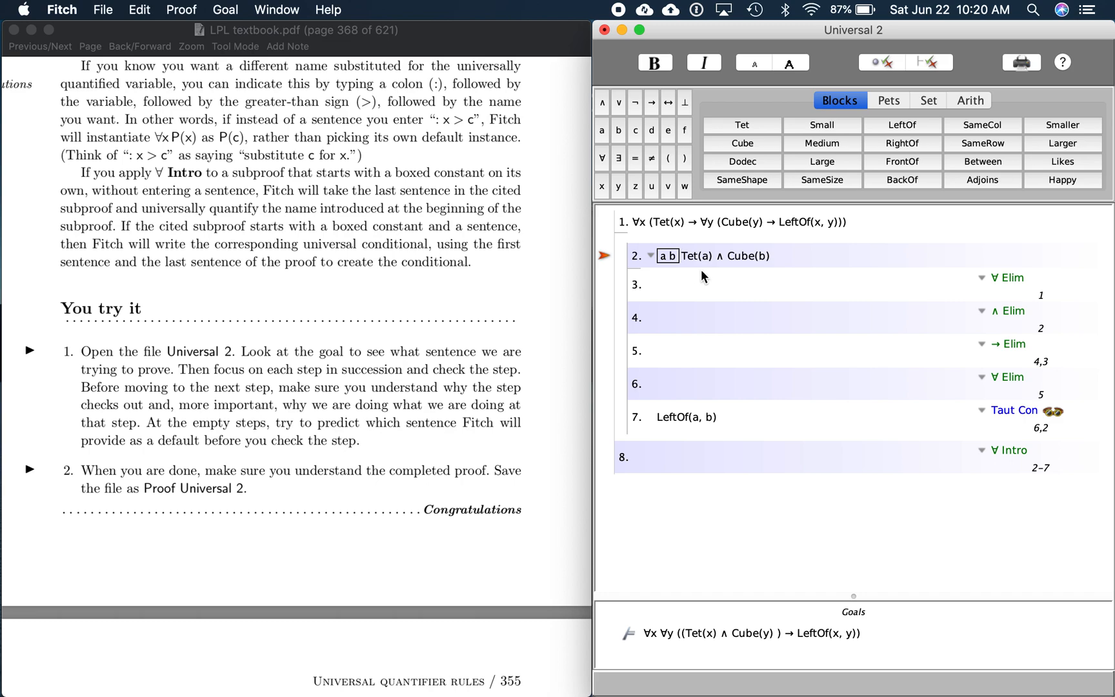
mouse_move(612, 307)
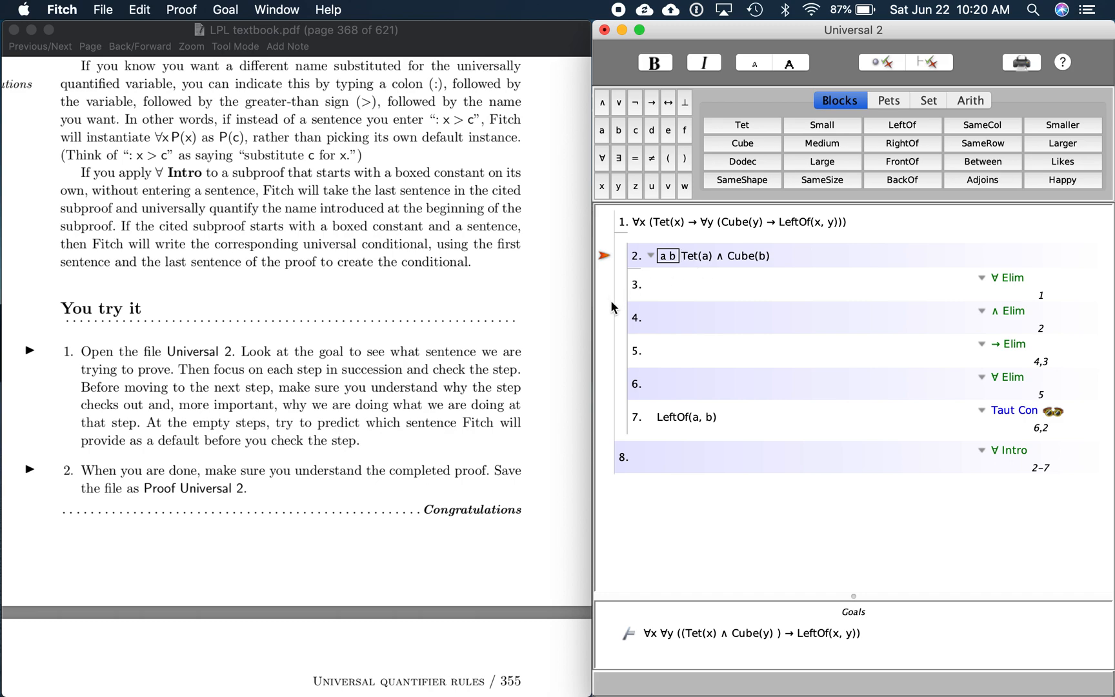
Step: Have Fitch fill and check step 3 as Tet(a) → ∀y (Cube(y) → LeftOf(a,y)) by ∀ Elim
click(696, 284)
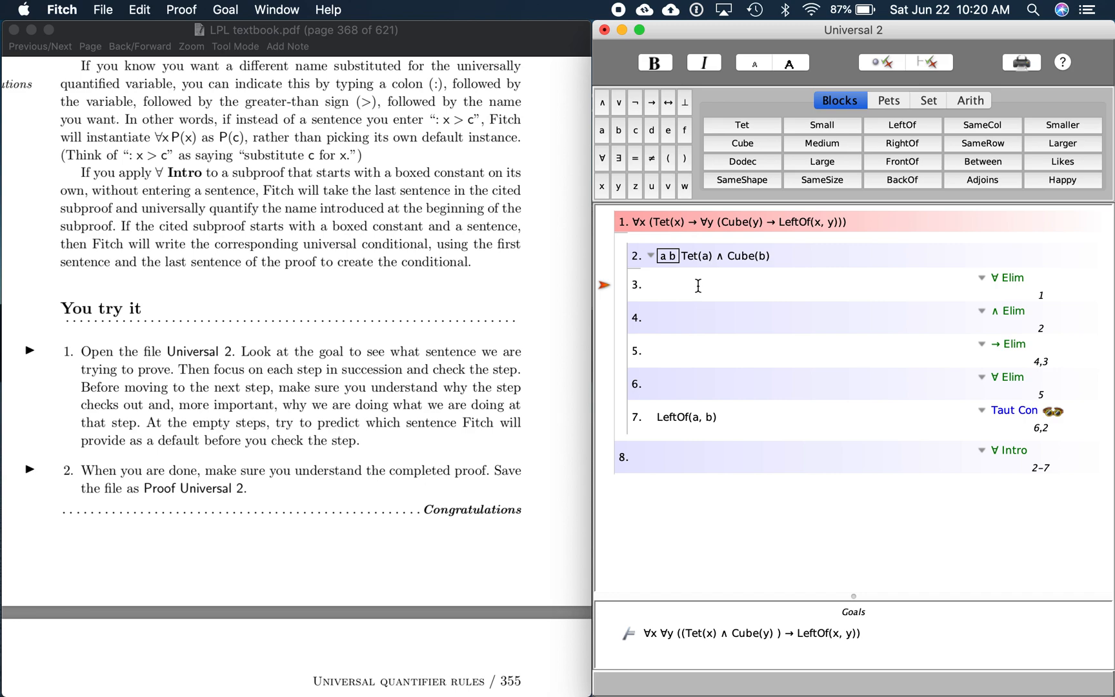
mouse_move(999, 292)
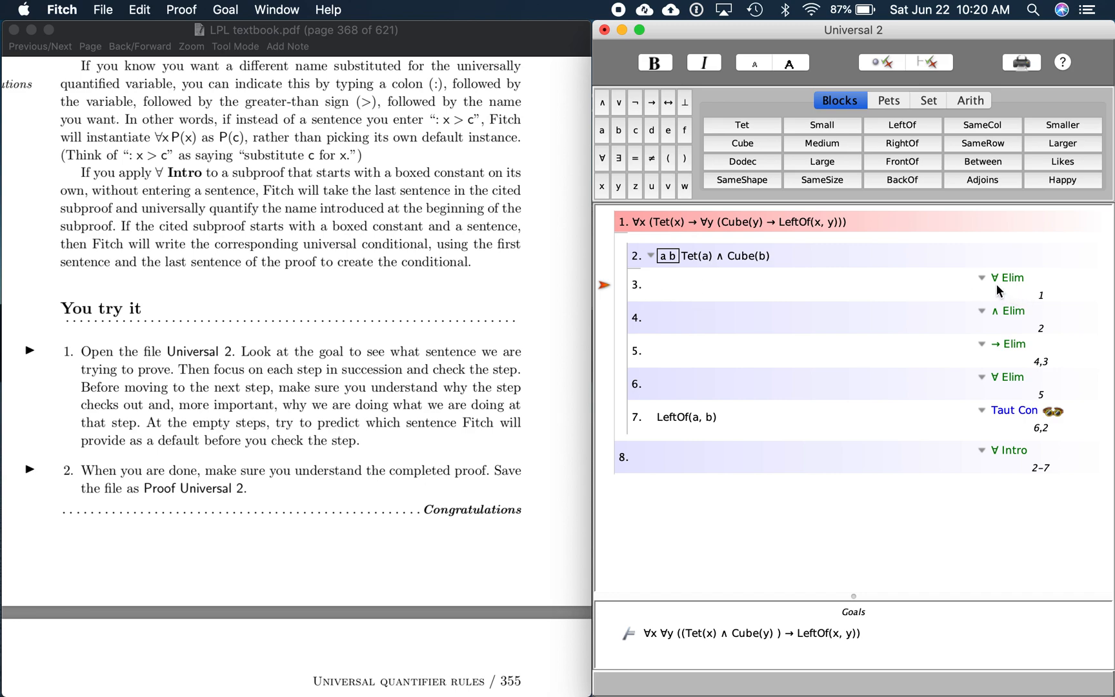
mouse_move(1003, 278)
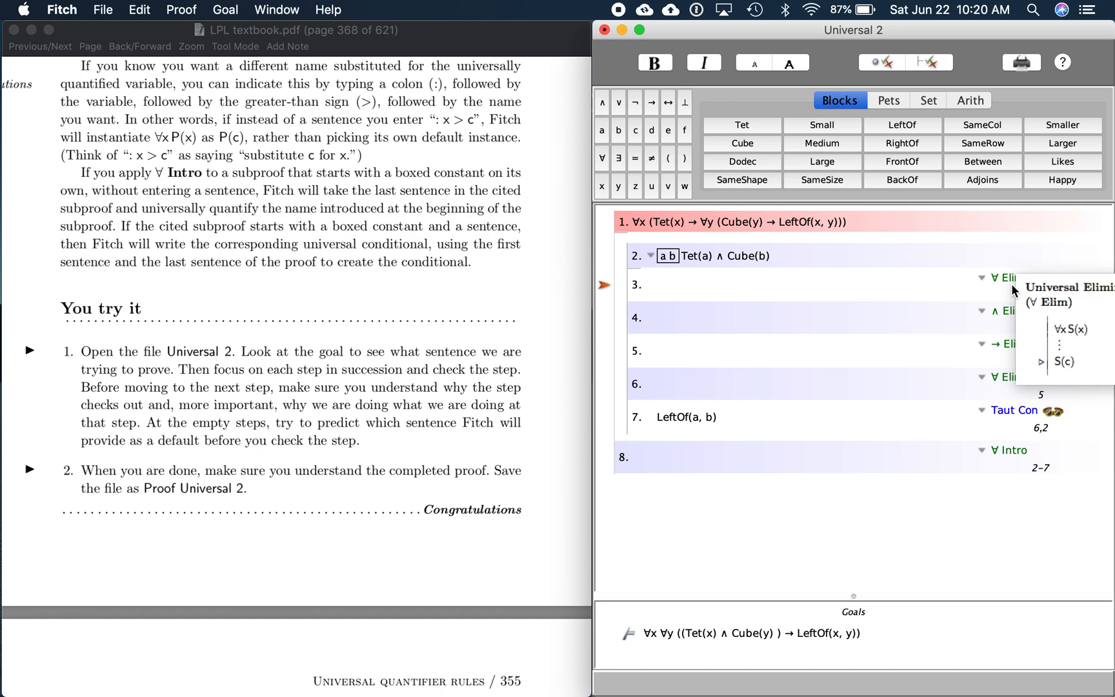
mouse_move(631, 241)
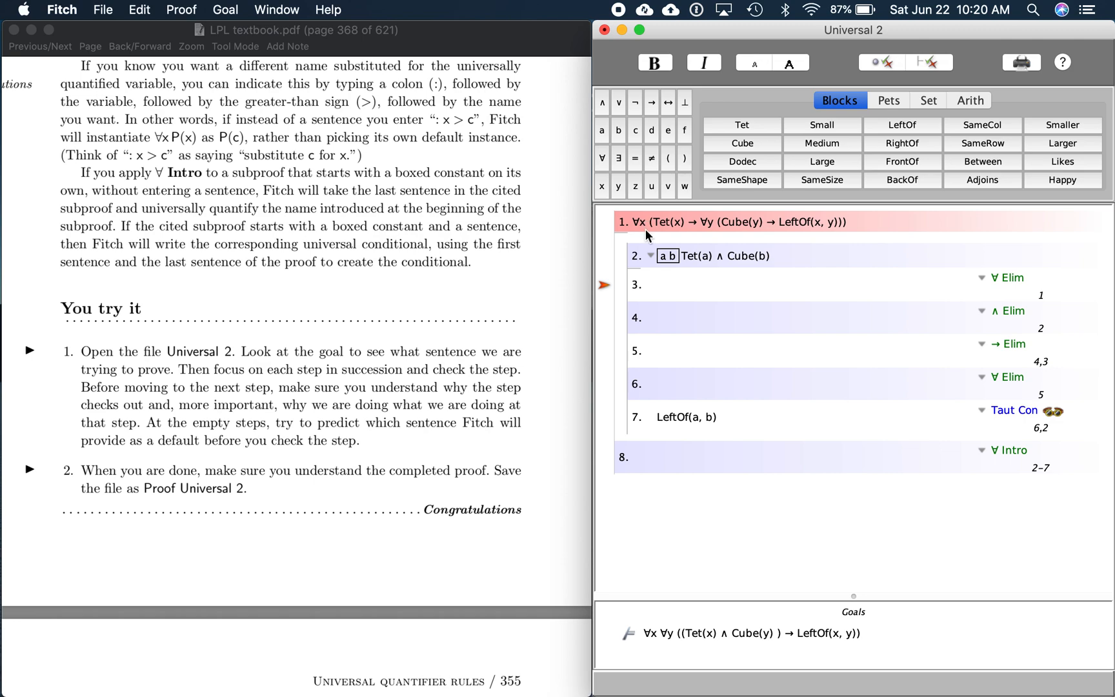
mouse_move(681, 238)
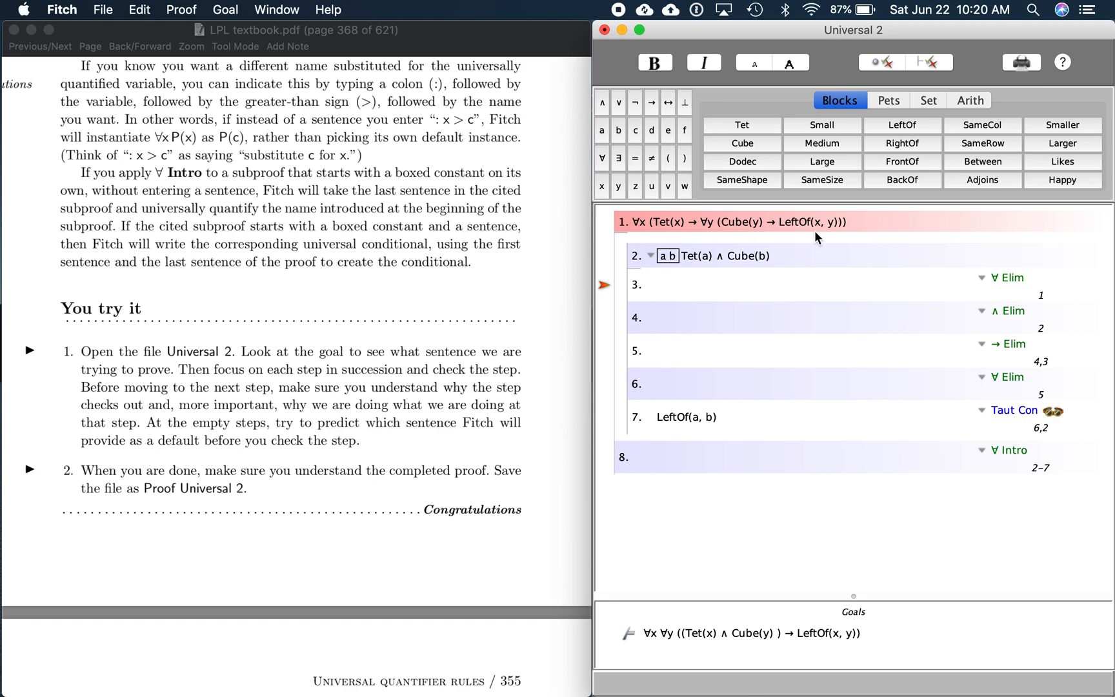
mouse_move(893, 123)
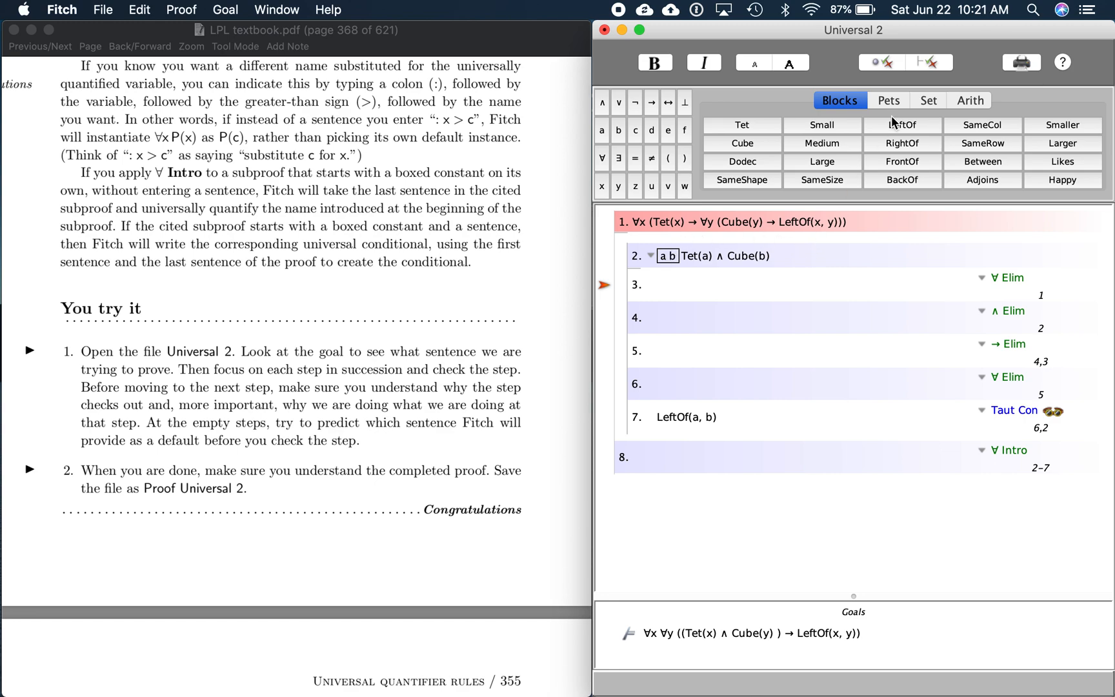
mouse_move(879, 63)
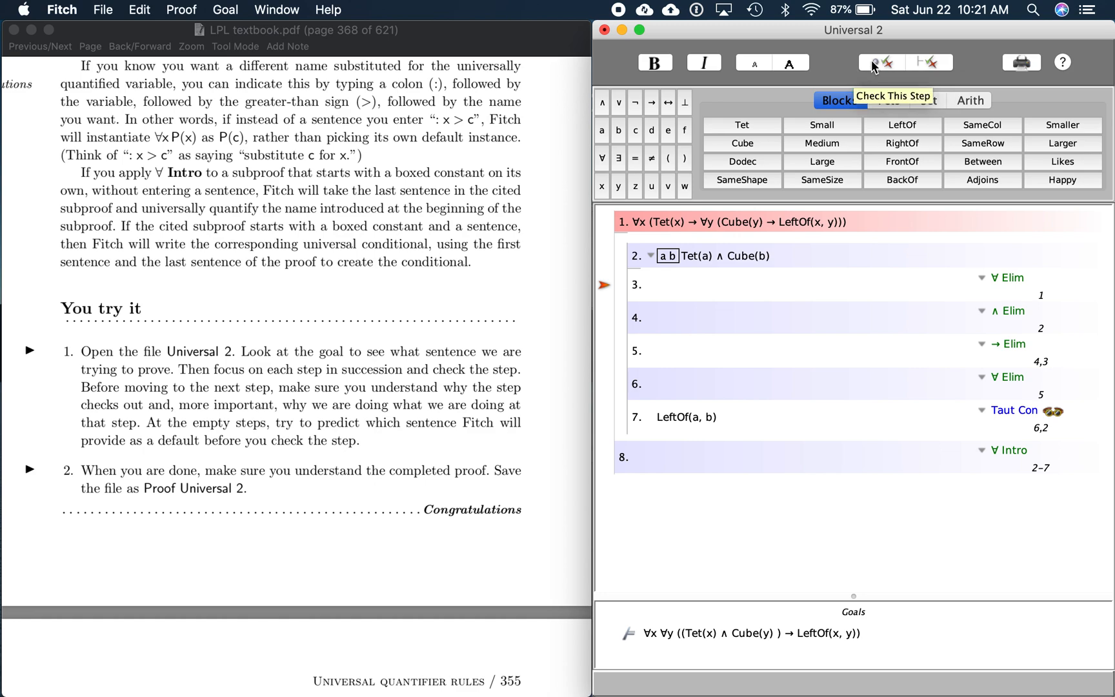
click(872, 63)
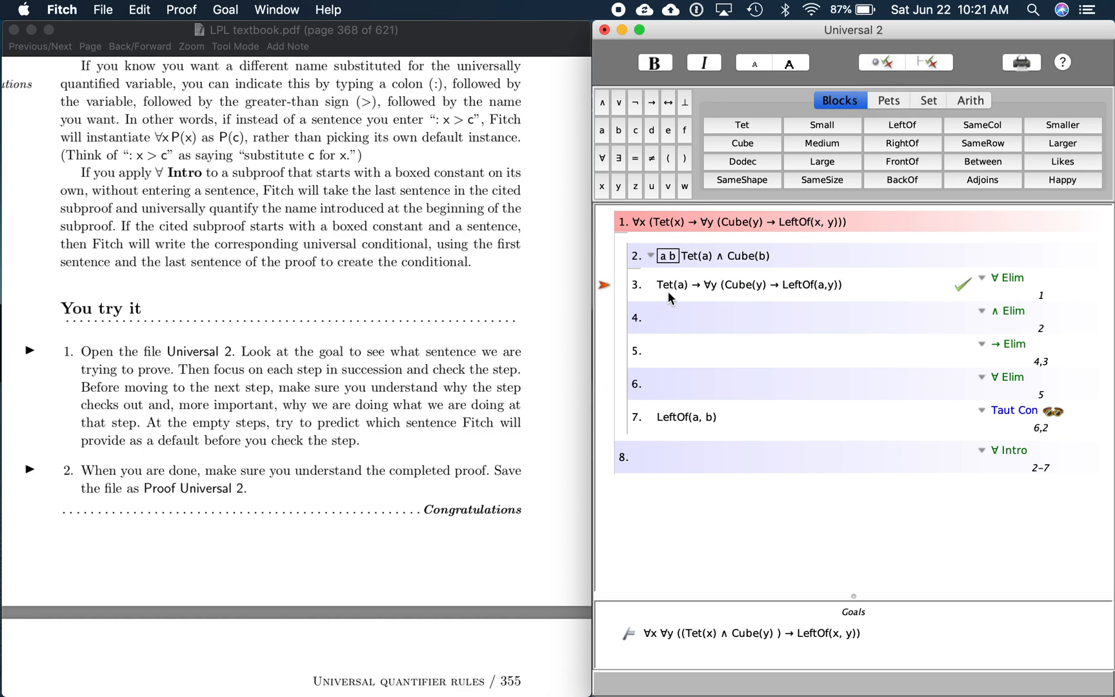
mouse_move(739, 300)
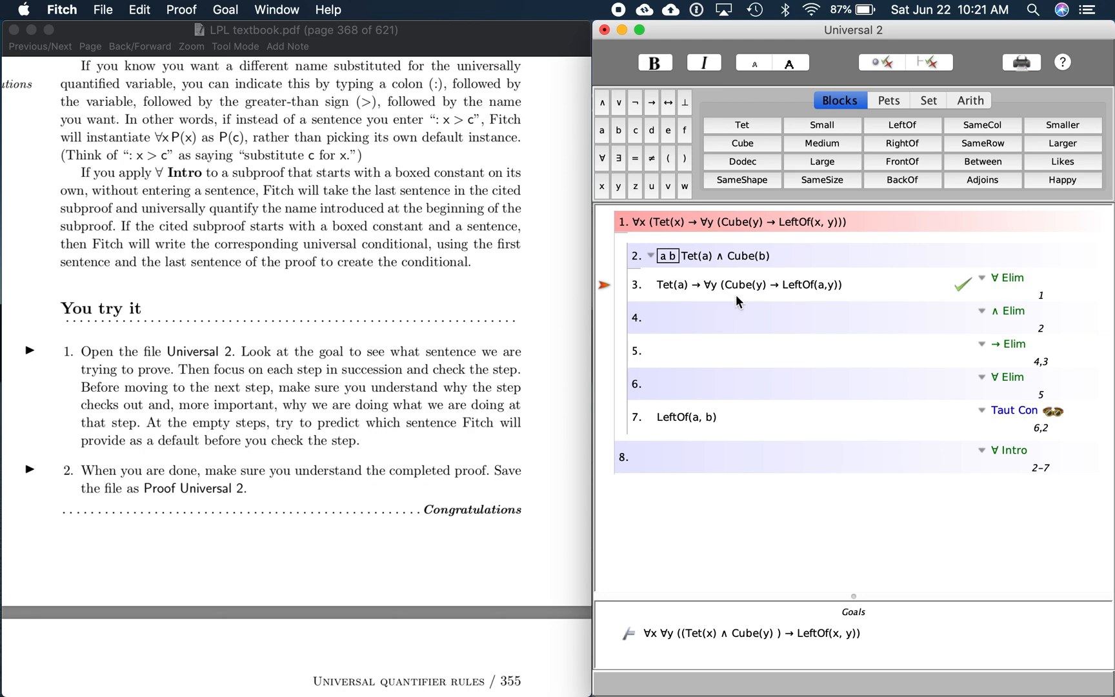
mouse_move(800, 291)
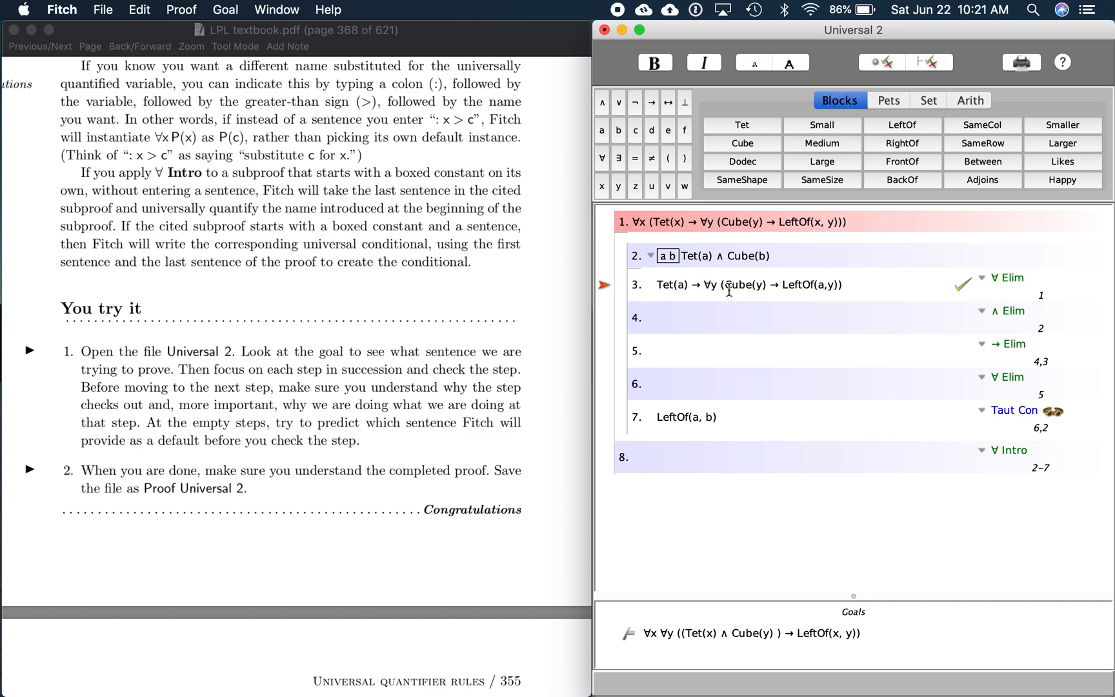
mouse_move(967, 297)
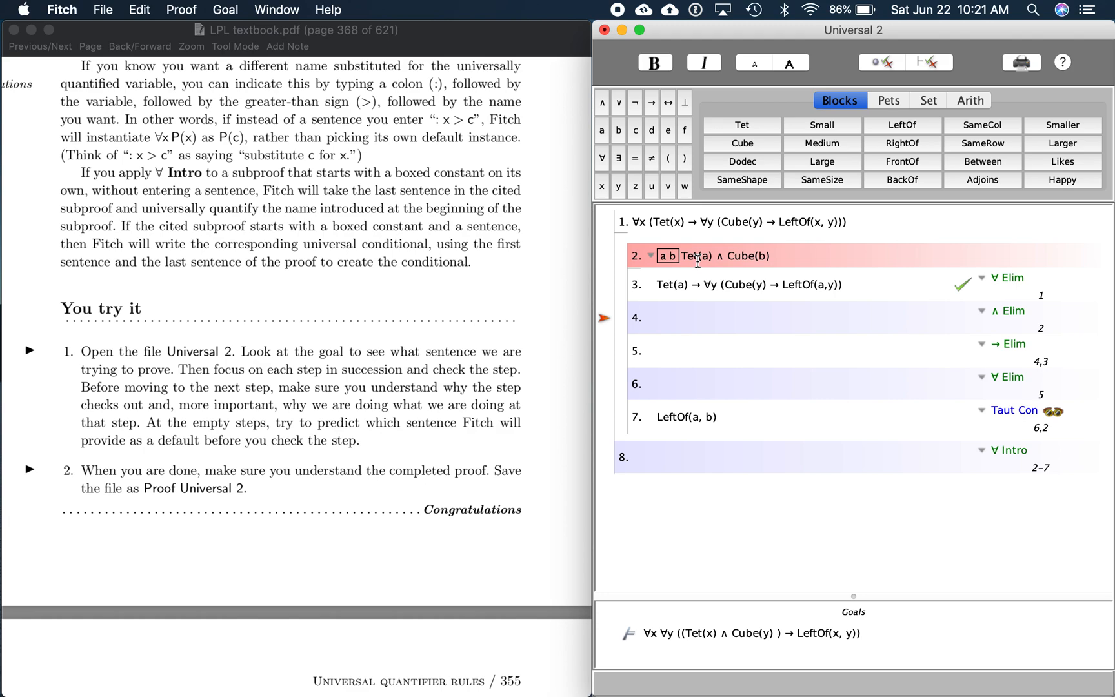
mouse_move(695, 312)
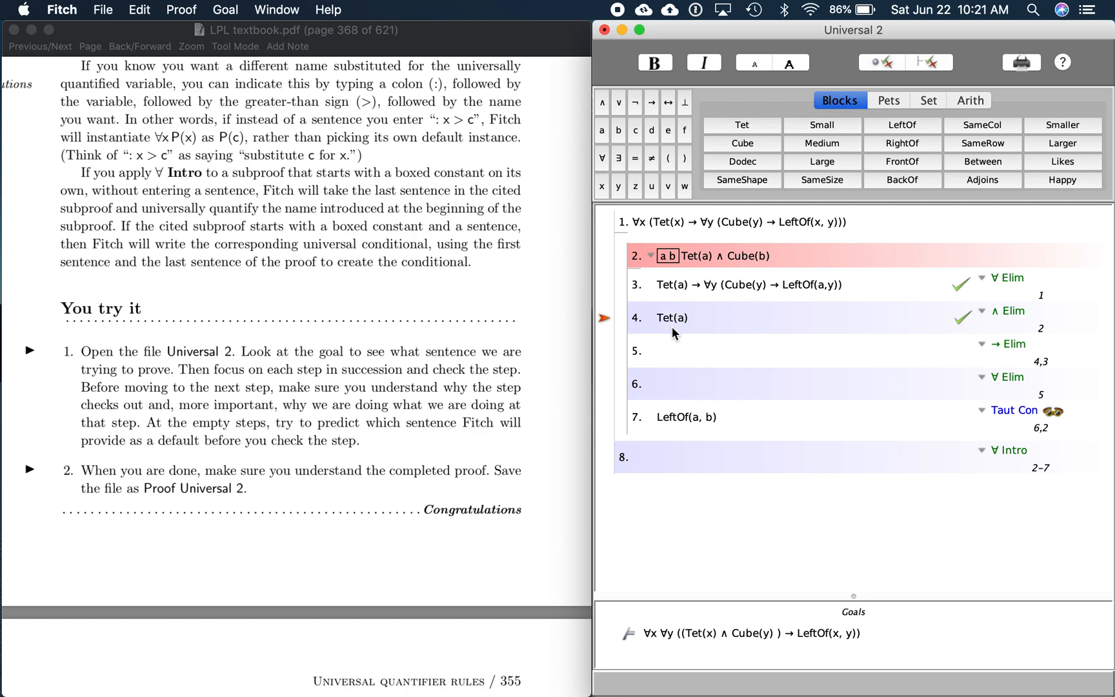
mouse_move(705, 333)
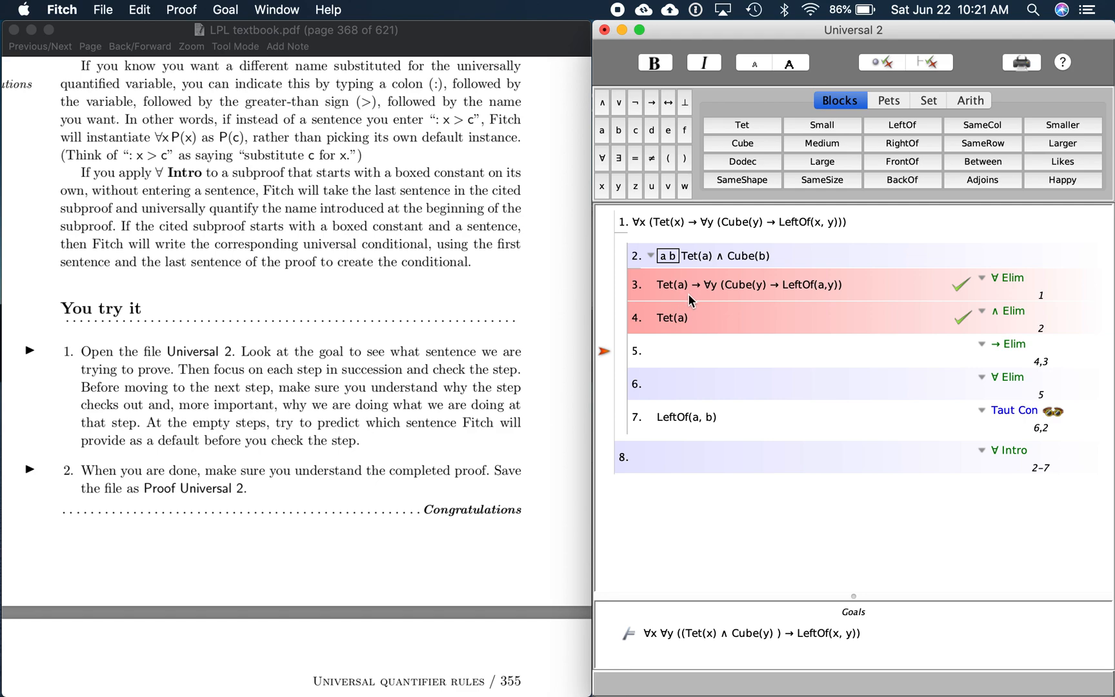
mouse_move(714, 284)
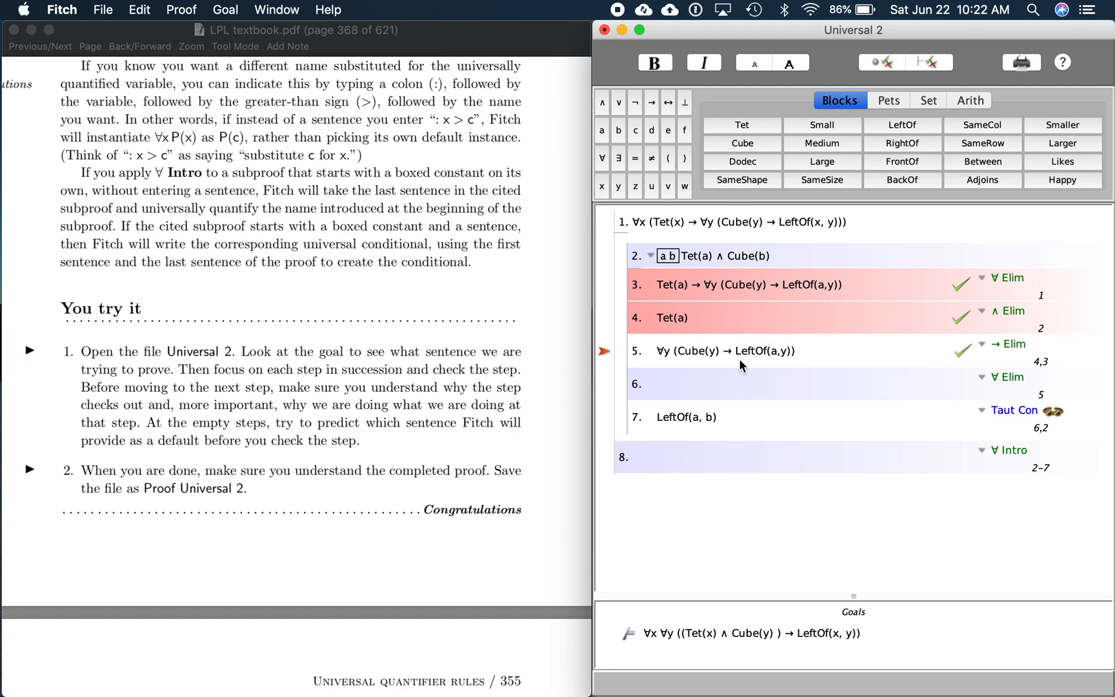
mouse_move(712, 367)
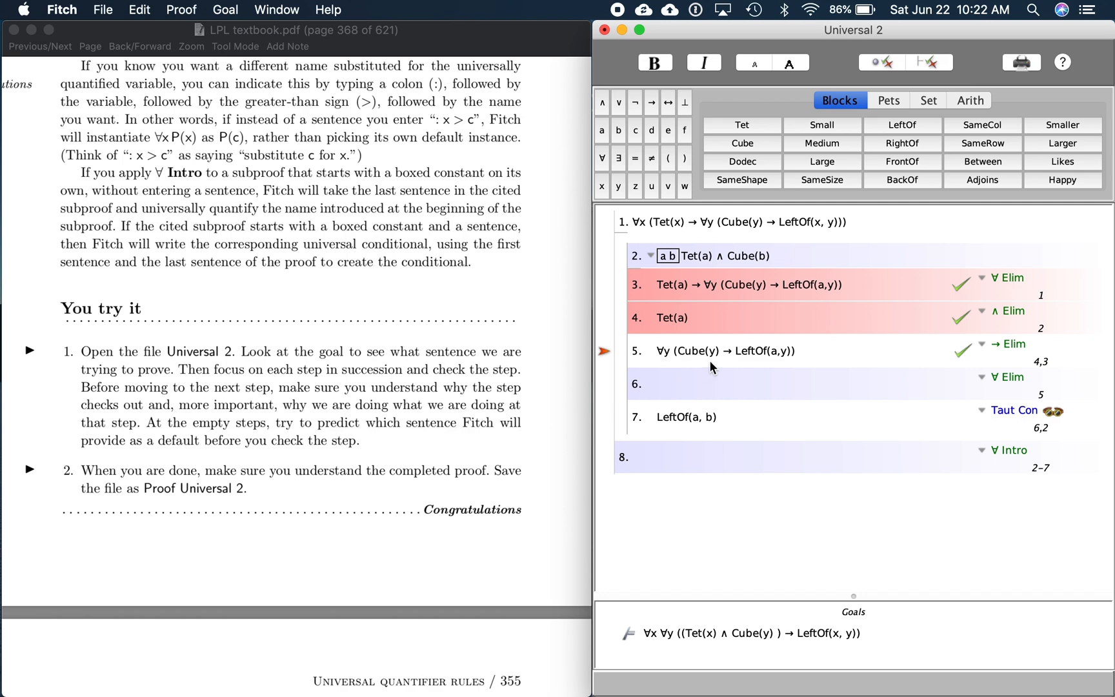
mouse_move(658, 354)
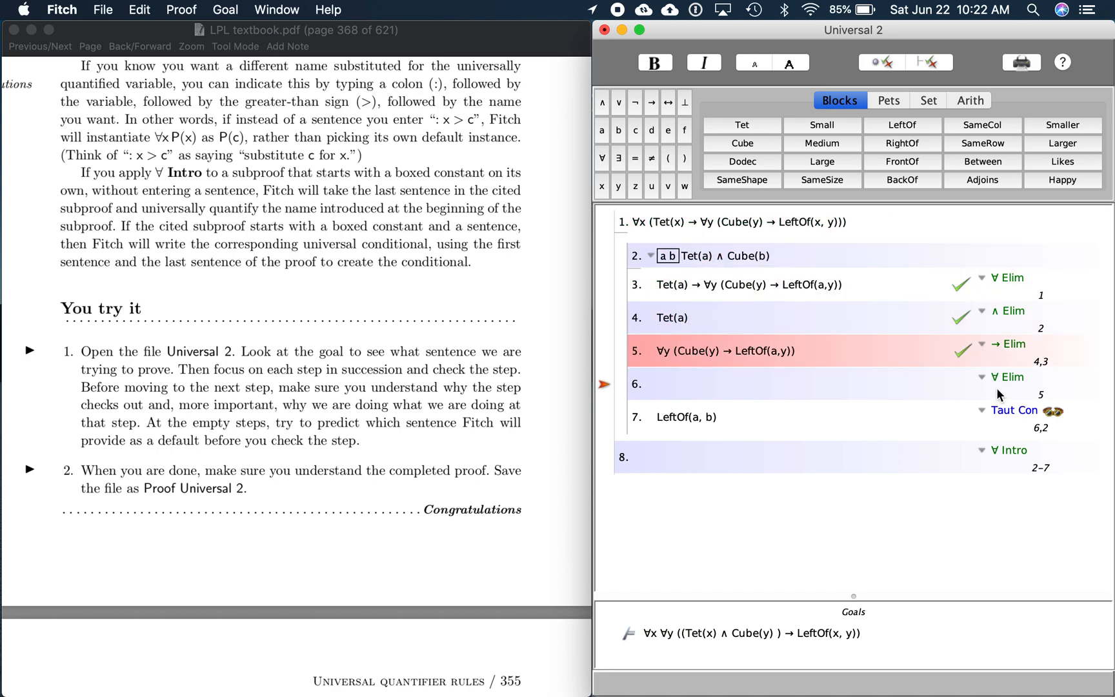
mouse_move(684, 372)
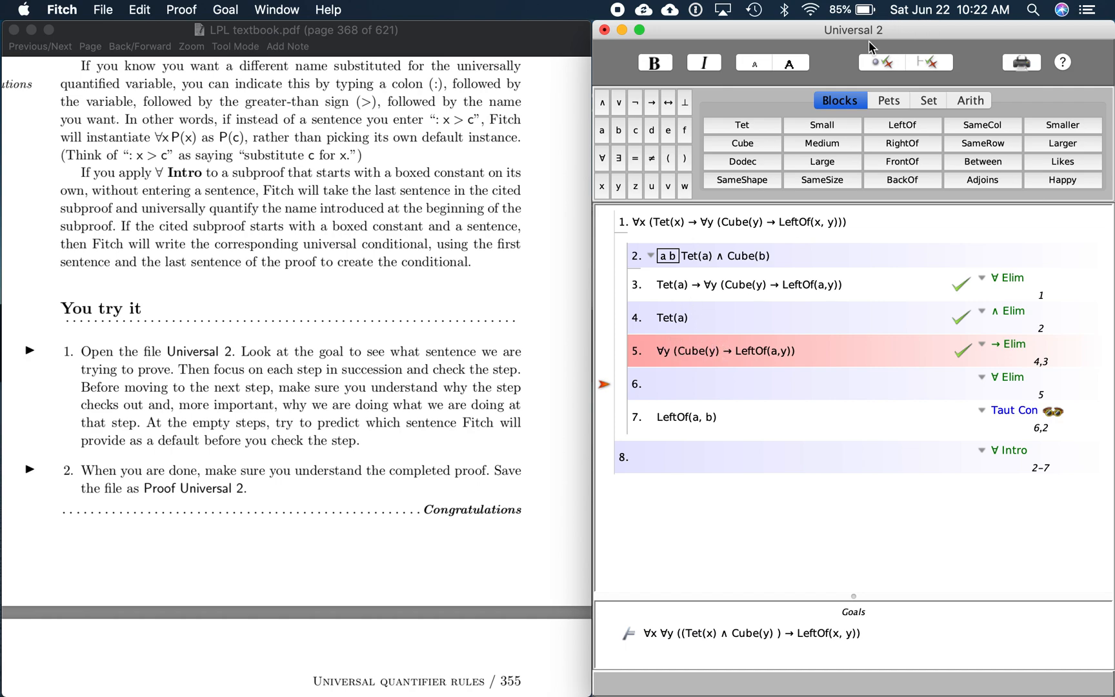
mouse_move(706, 368)
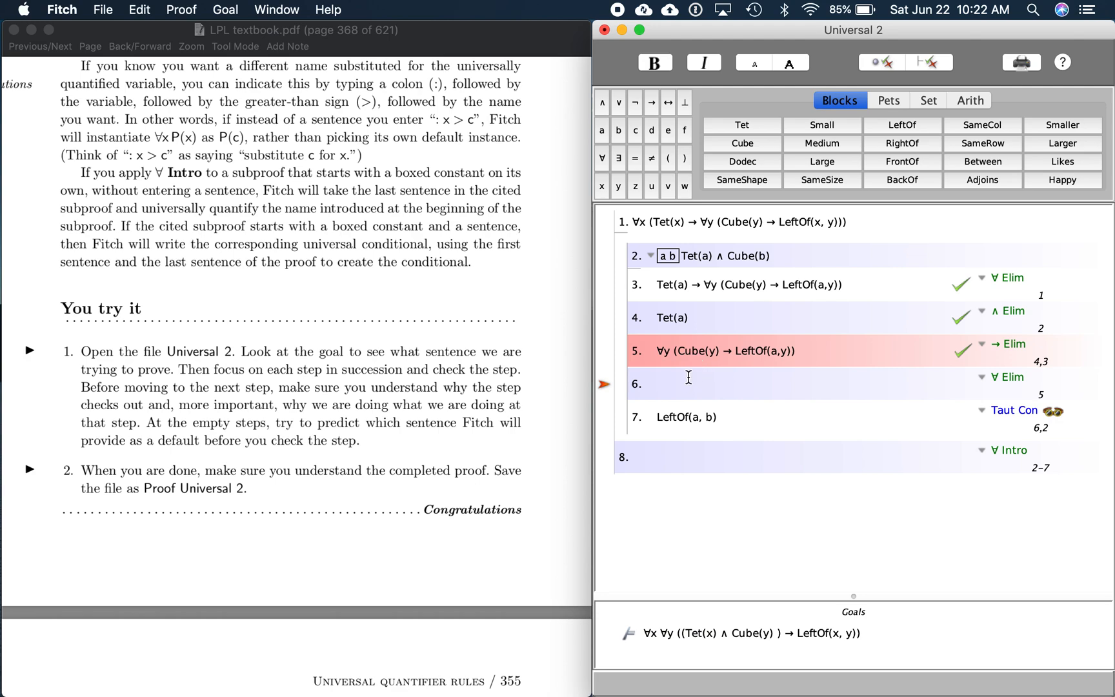
mouse_move(714, 369)
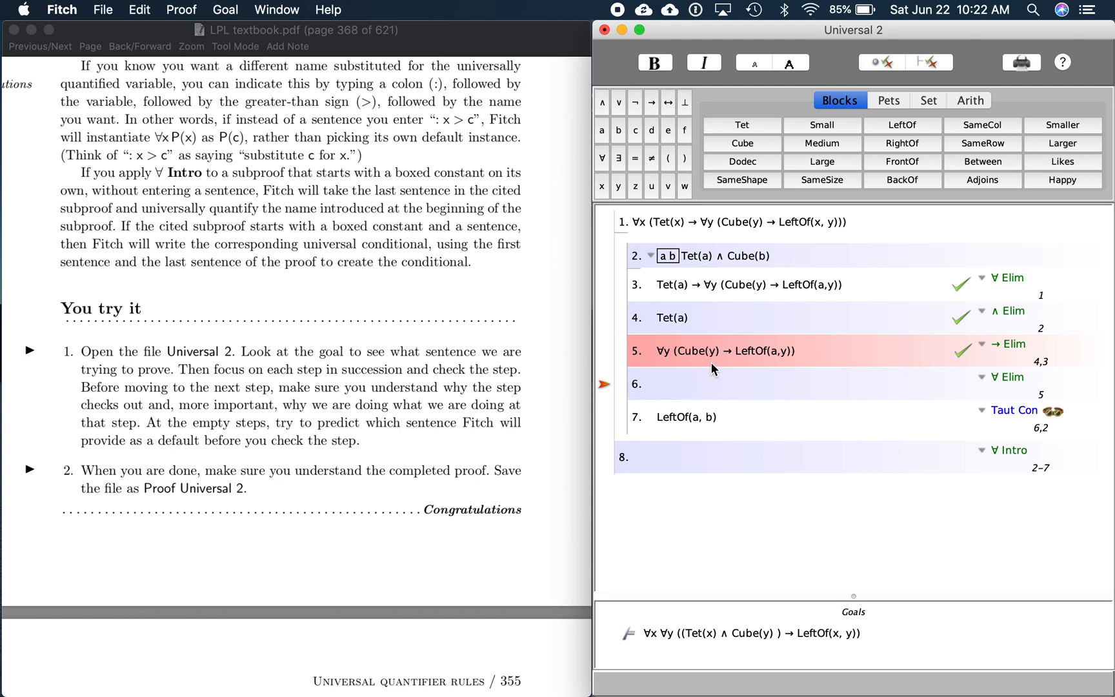
mouse_move(728, 372)
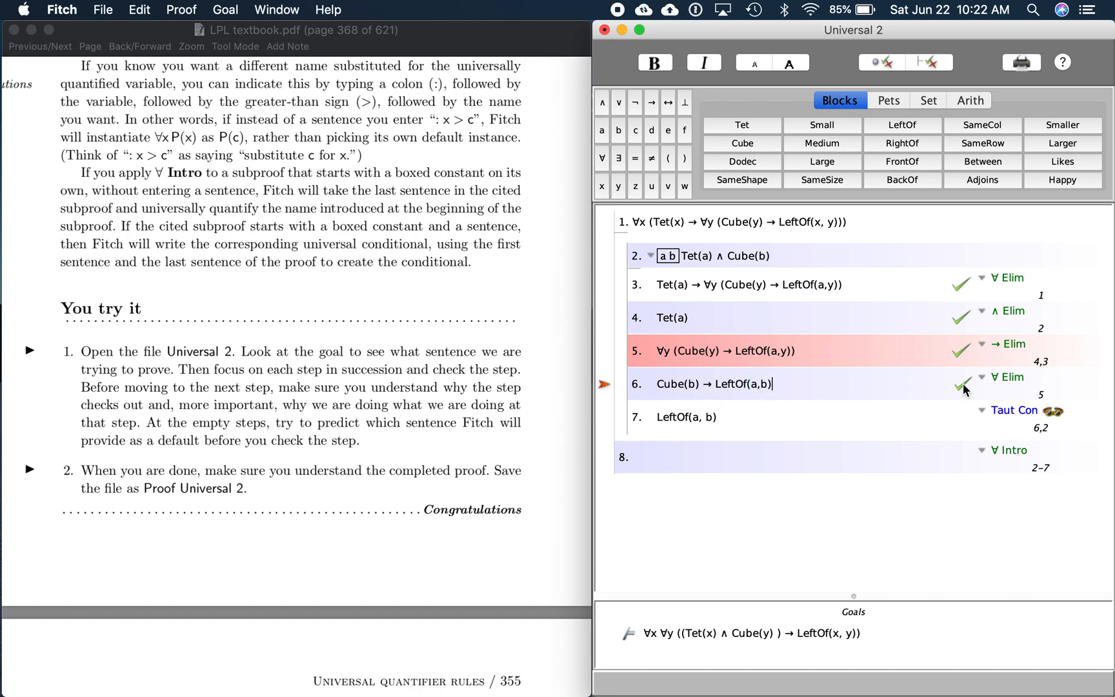
mouse_move(629, 429)
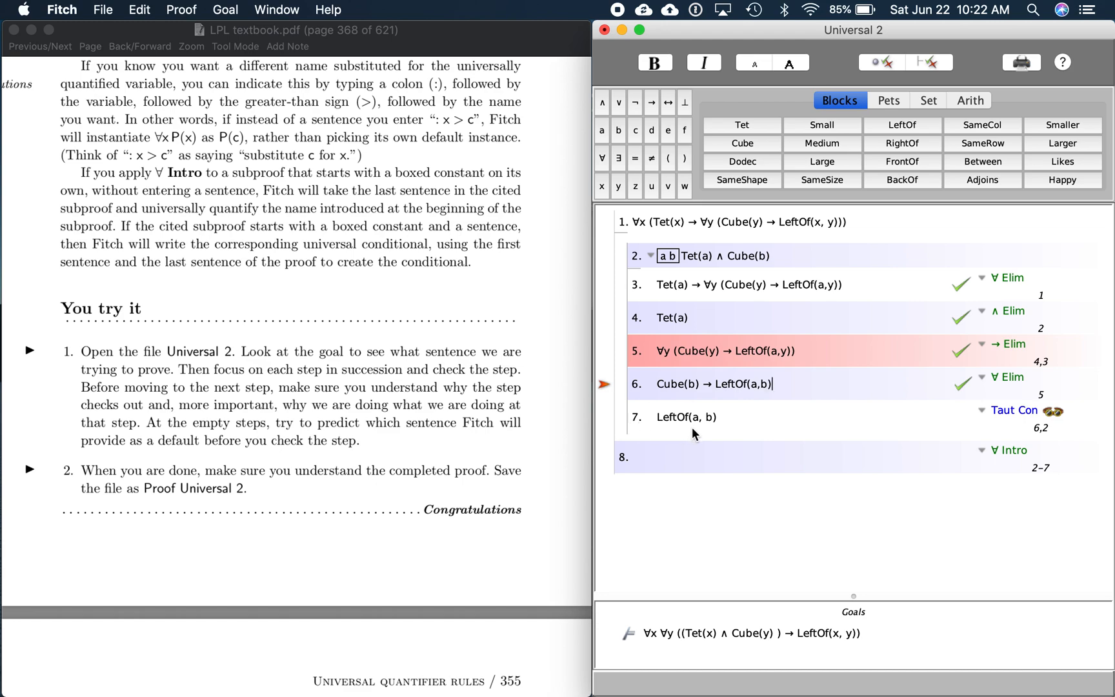
mouse_move(698, 402)
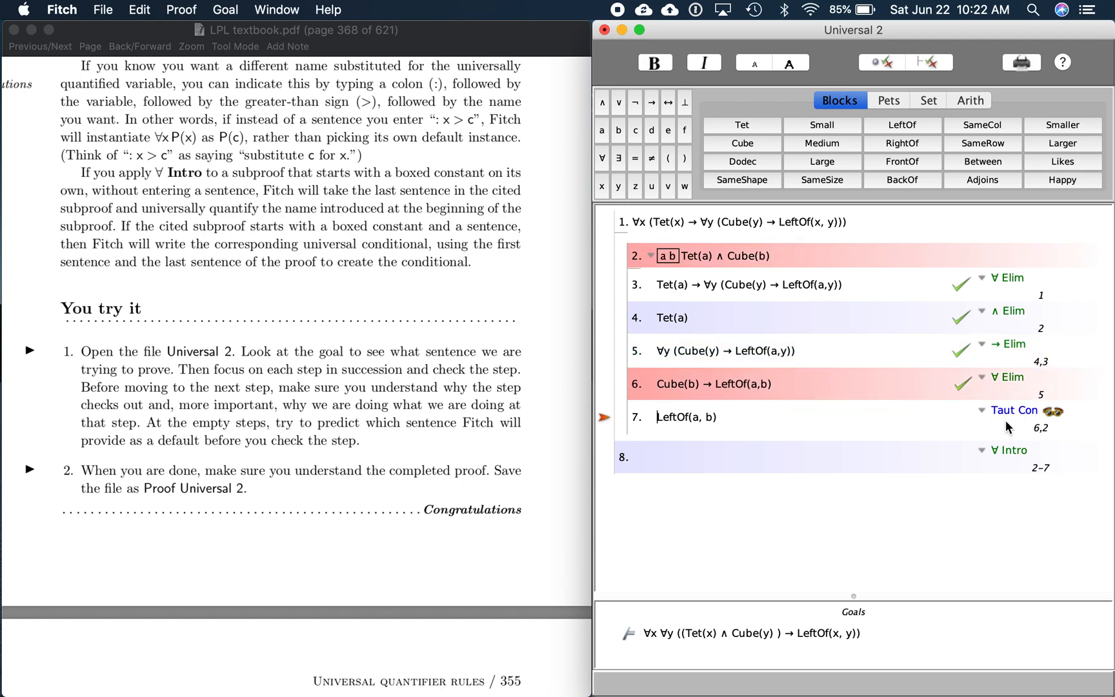
mouse_move(1027, 425)
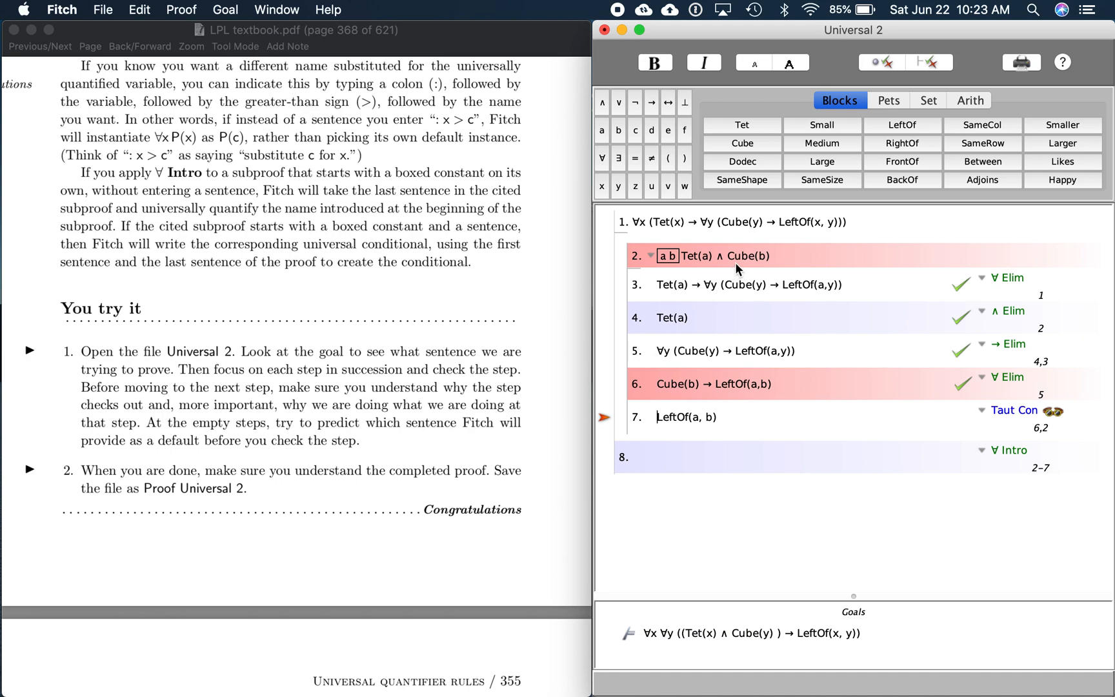
mouse_move(1020, 412)
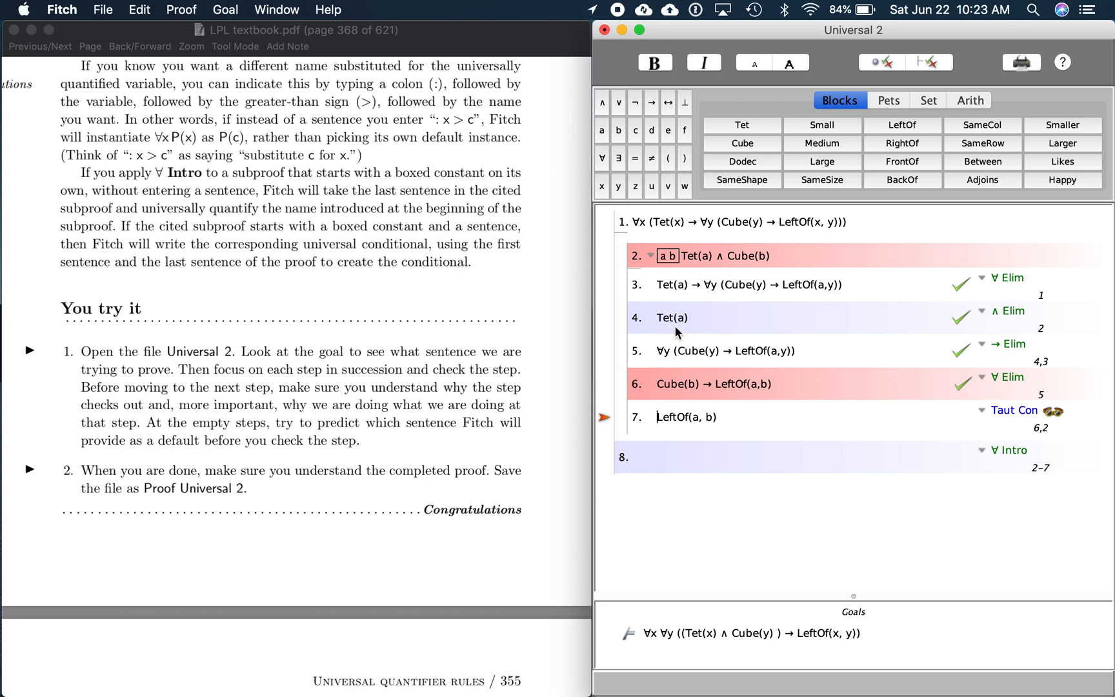
mouse_move(1023, 419)
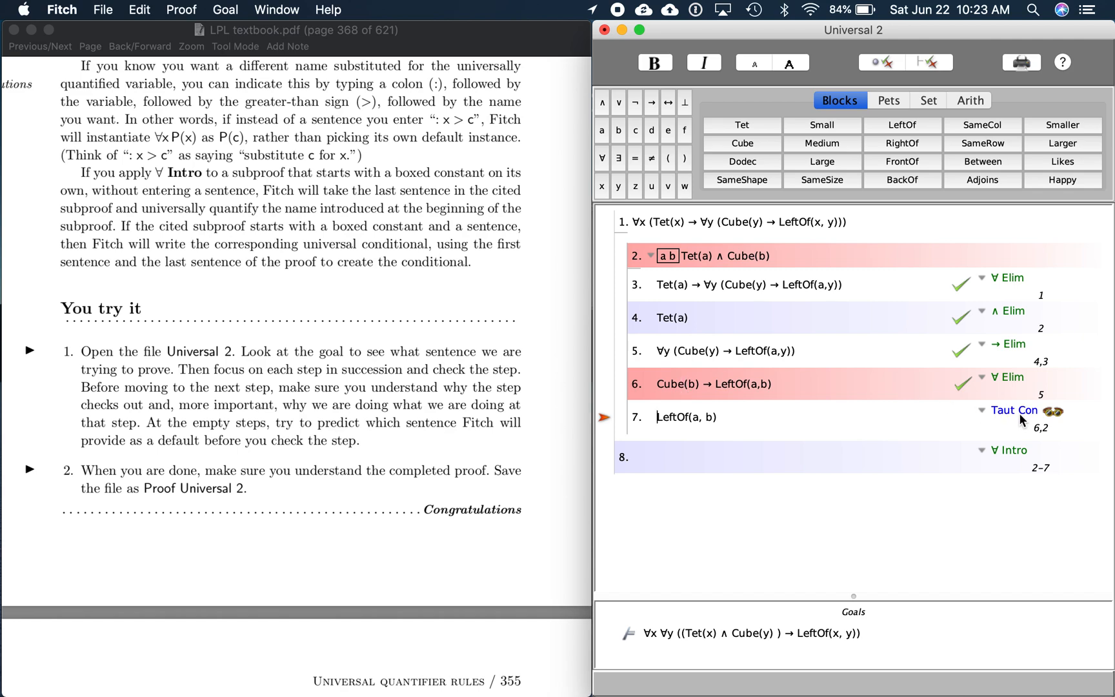
mouse_move(1055, 419)
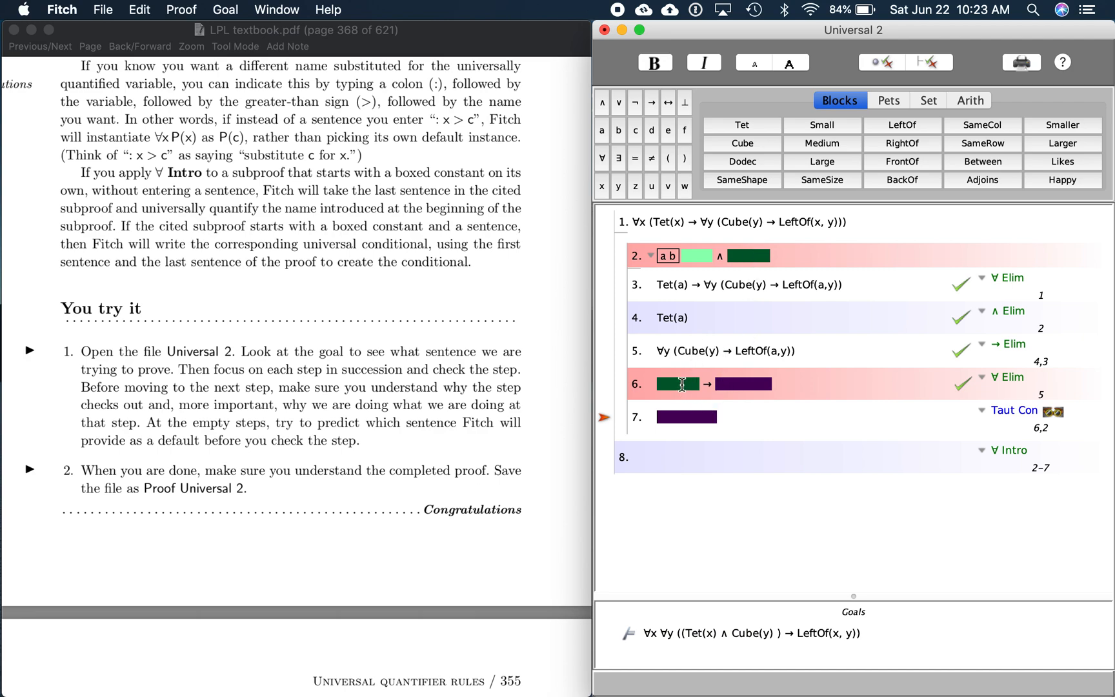
mouse_move(696, 267)
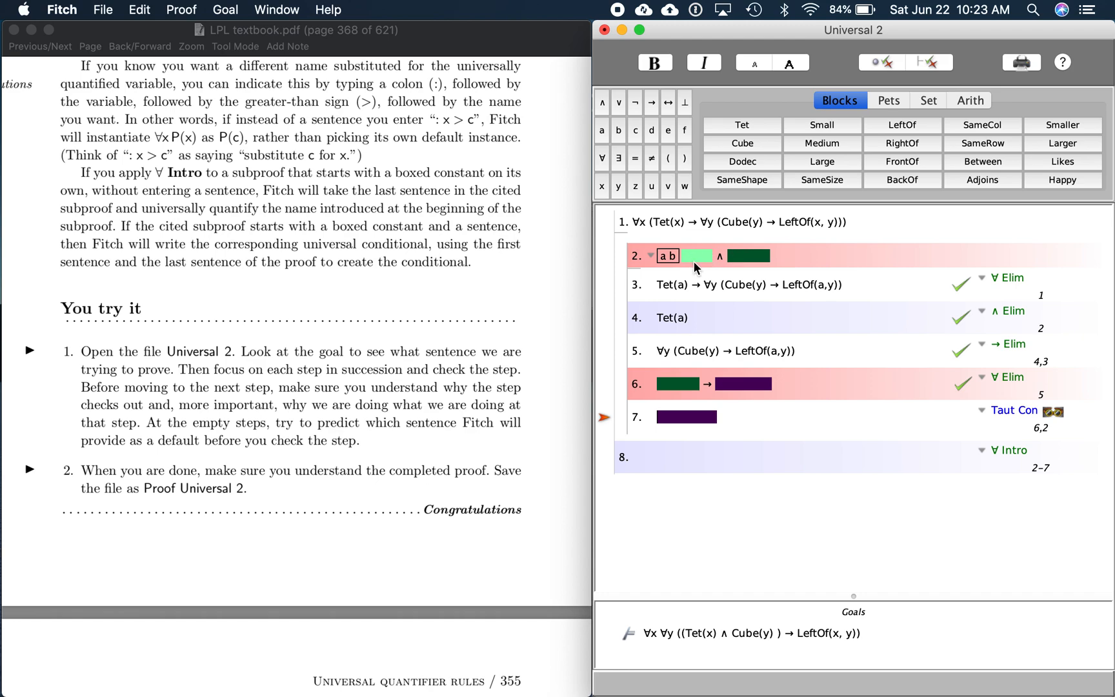
mouse_move(693, 372)
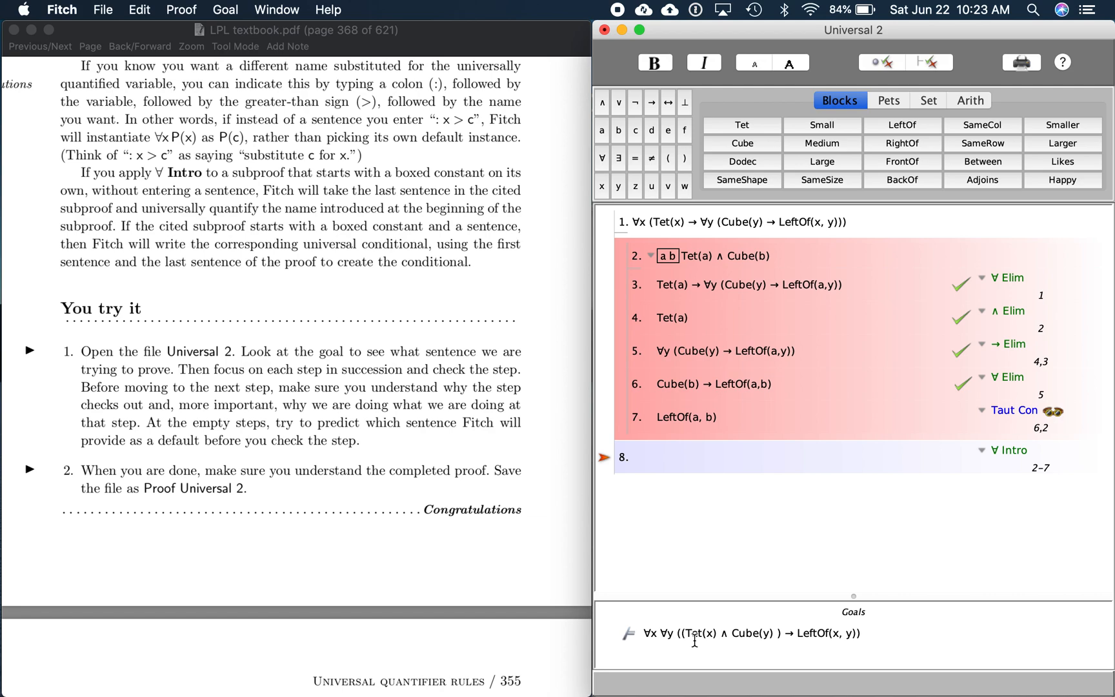
mouse_move(1012, 472)
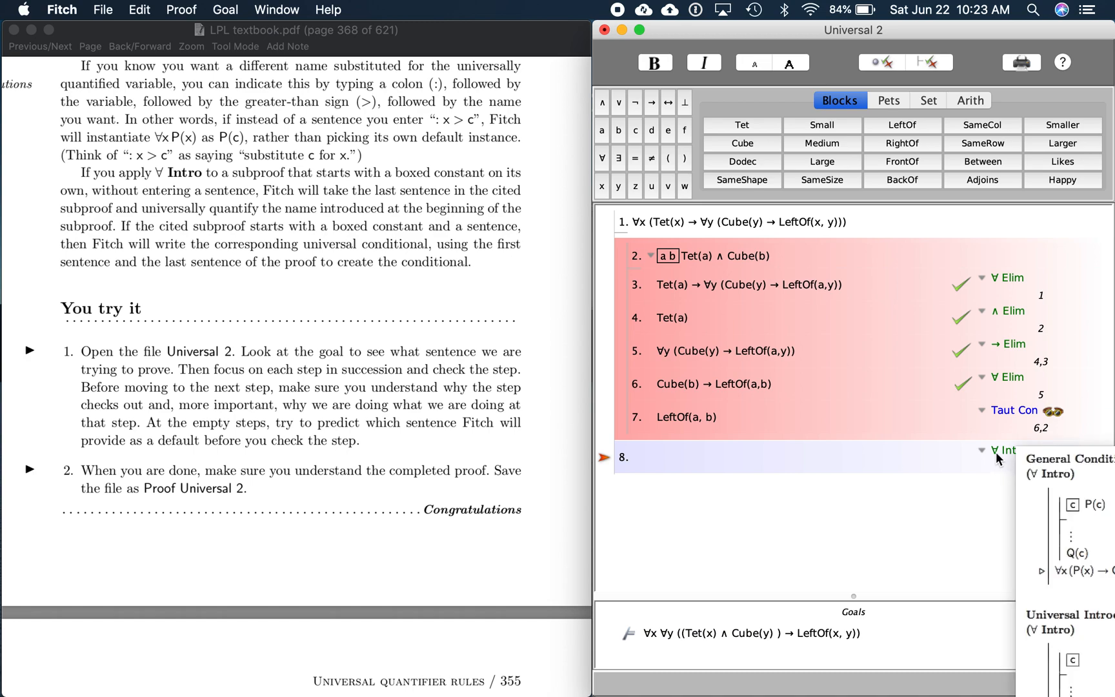
Step: Verify the whole proof, including step 8 ∀x ∀y ((Tet(x) ∧ Cube(y)) → LeftOf(x,y)) and the goal
click(1005, 450)
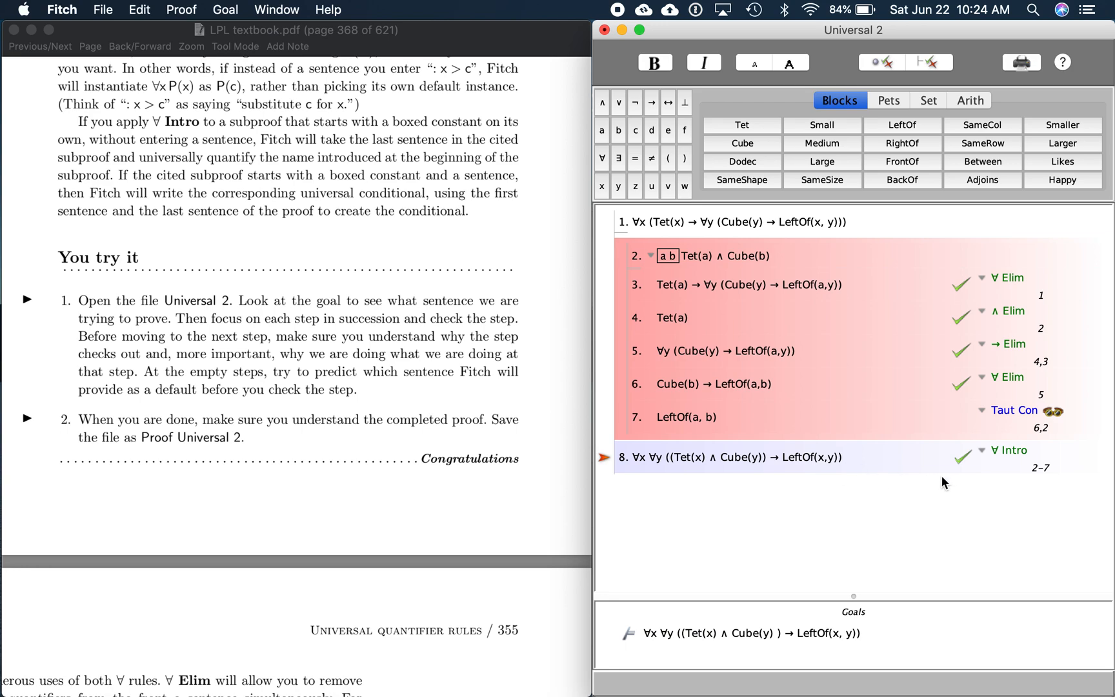
mouse_move(1015, 463)
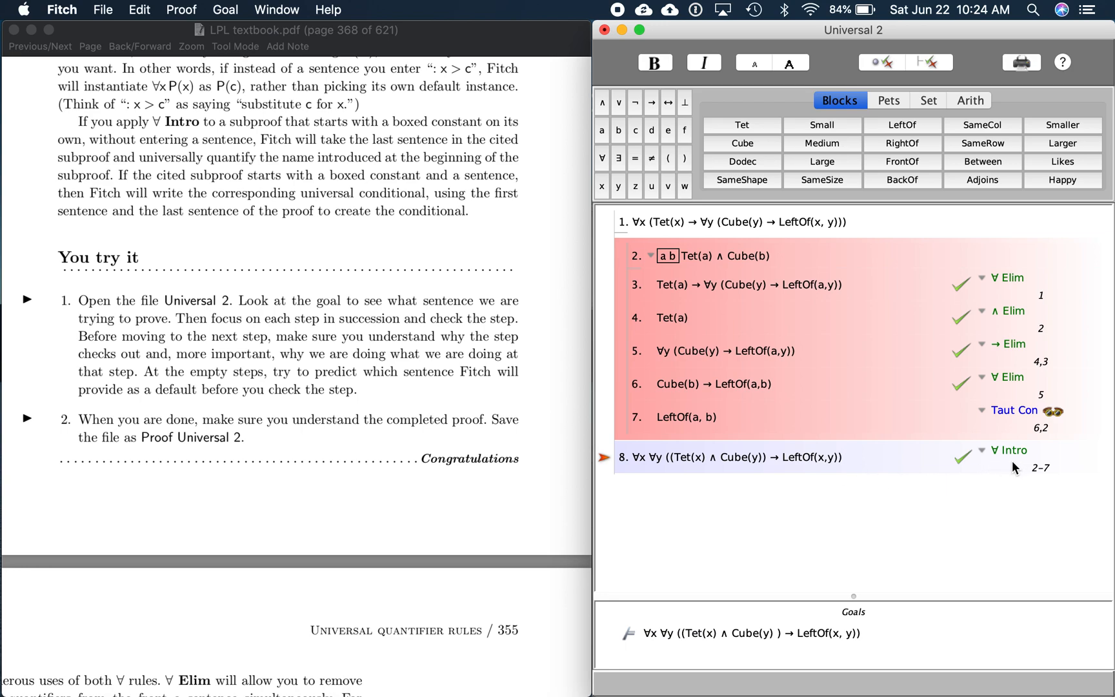
click(930, 62)
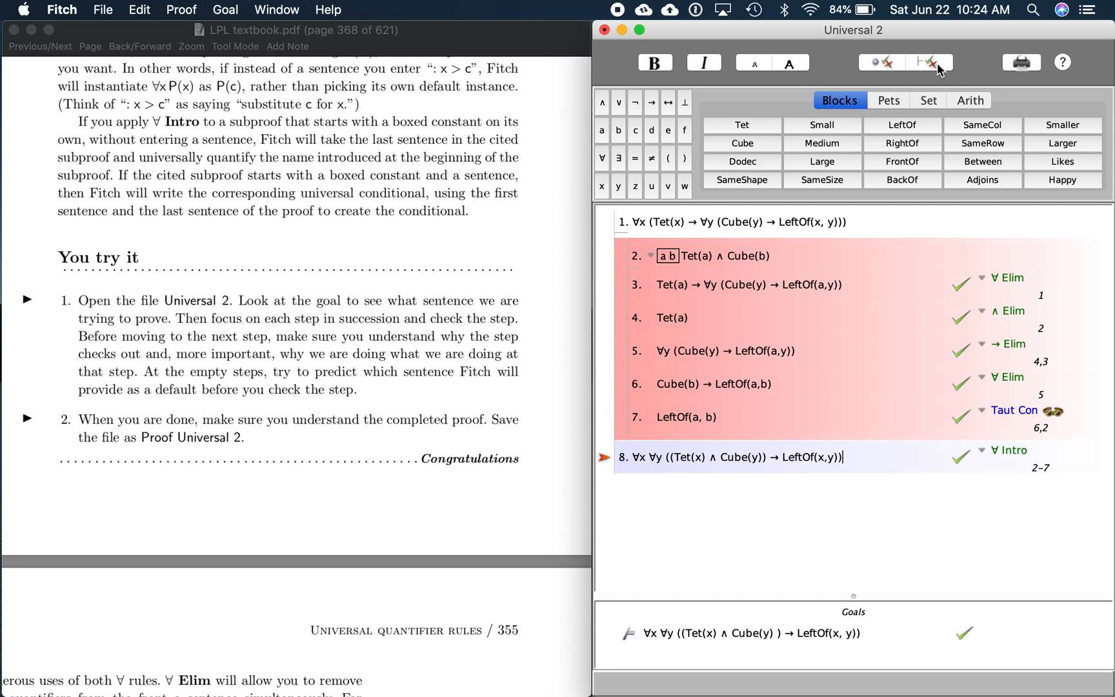